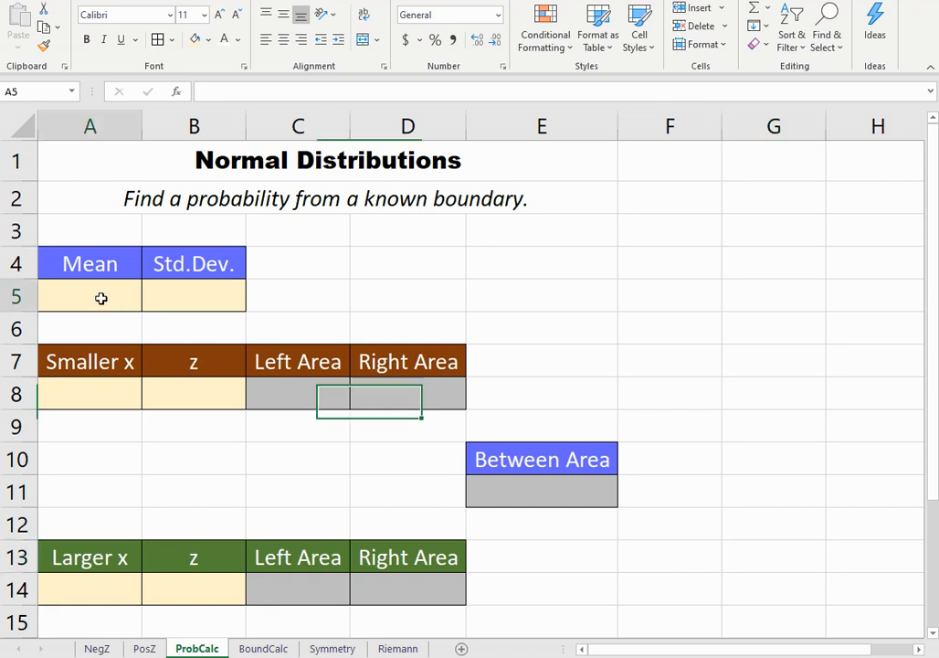
Step: Enter mean 0 in A5 and standard deviation 1 in B5
{"action": "type", "text": "0"}
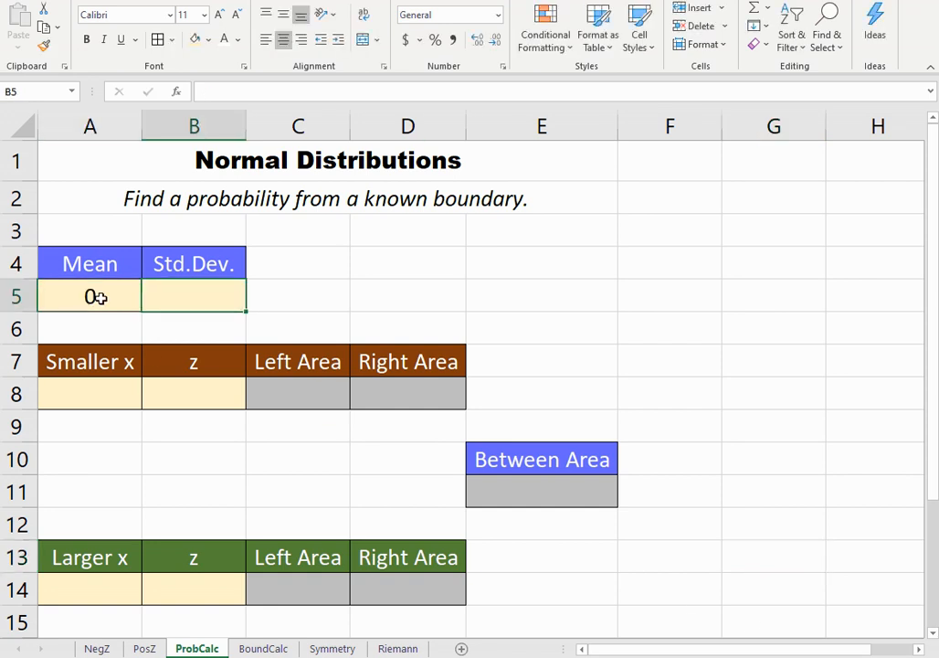
{"action": "type", "text": "1"}
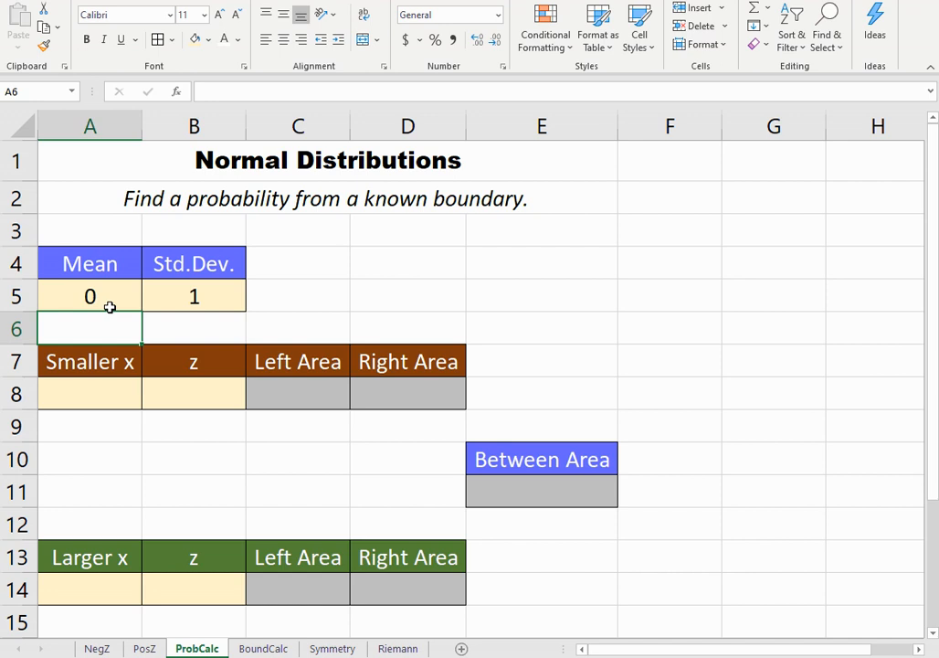
{"action": "left_click", "coordinate": [88, 296]}
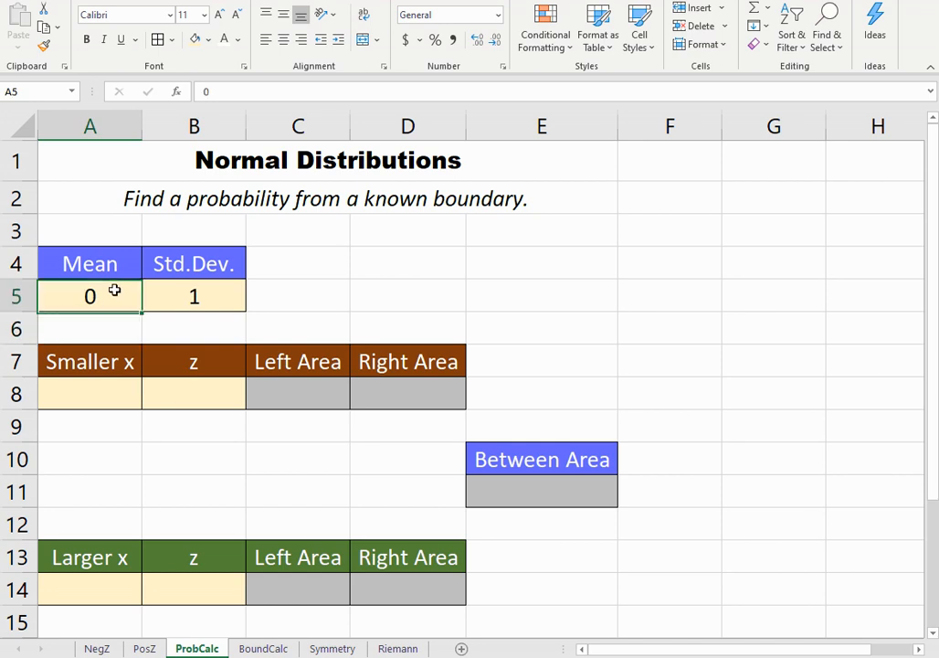
{"action": "left_click", "coordinate": [194, 296]}
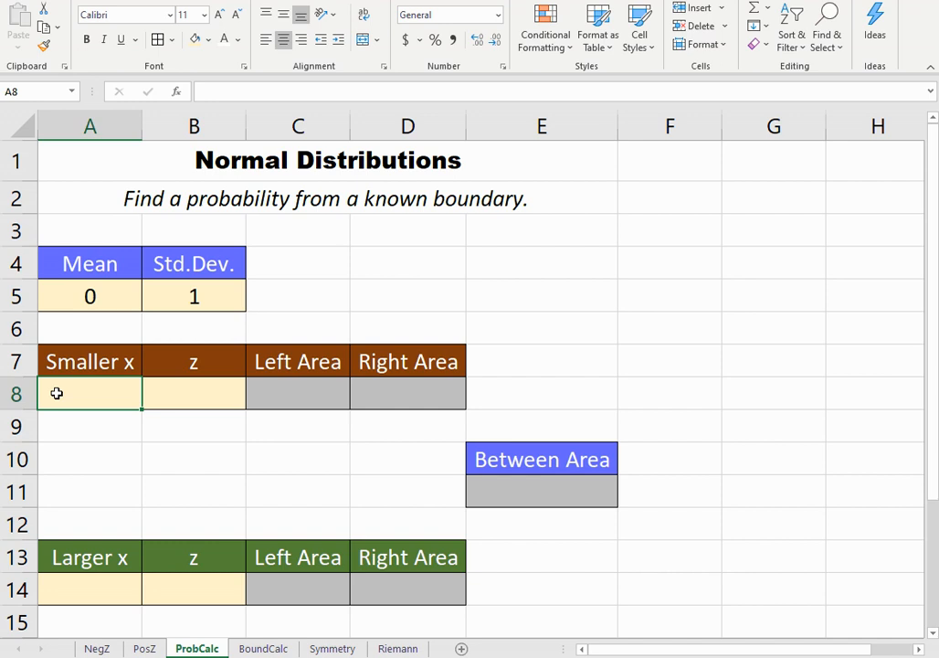
Step: Enter smaller x -1.23 in A8 and its z-score =(A8-A5)/B5 in B8
{"action": "type", "text": "-1.23"}
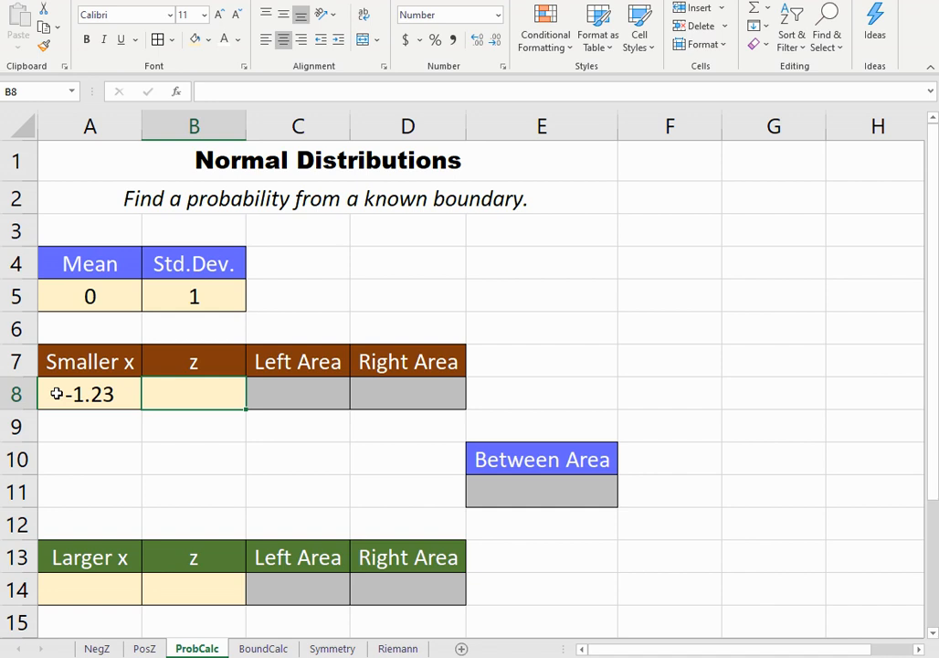
{"action": "type", "text": "=("}
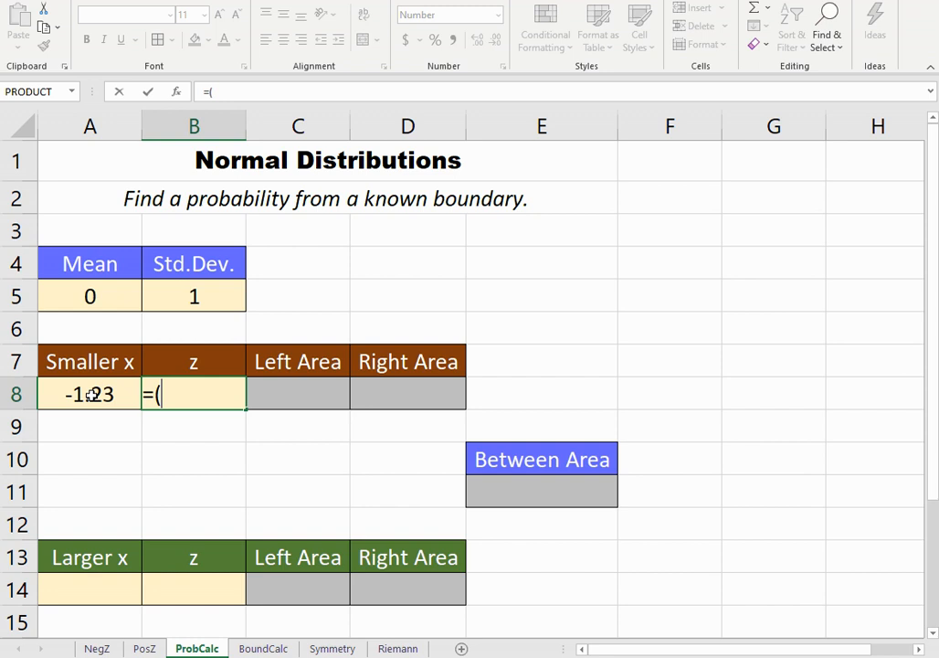
{"action": "left_click", "coordinate": [88, 395]}
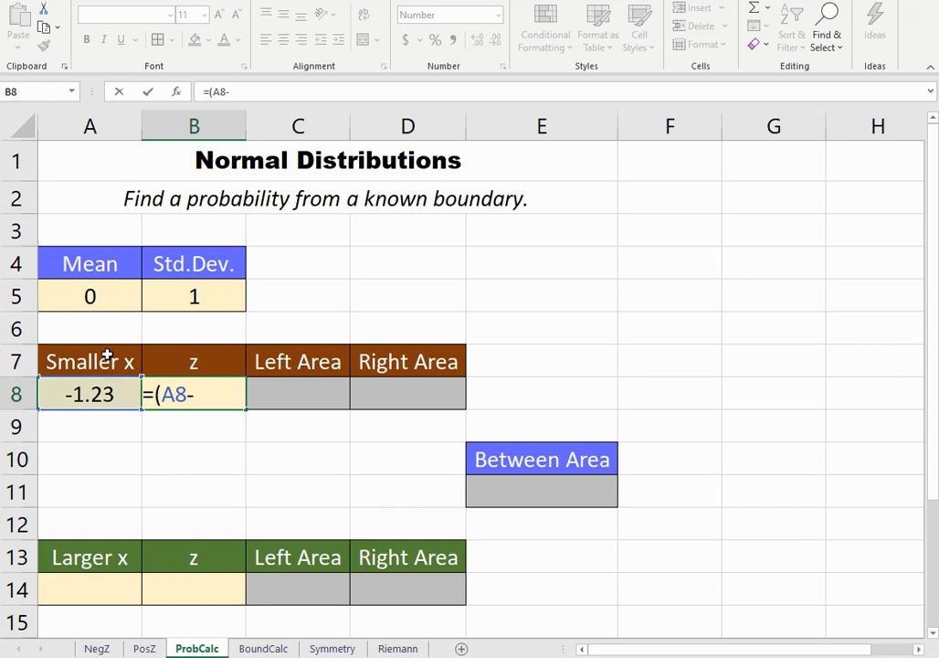
{"action": "left_click", "coordinate": [88, 296]}
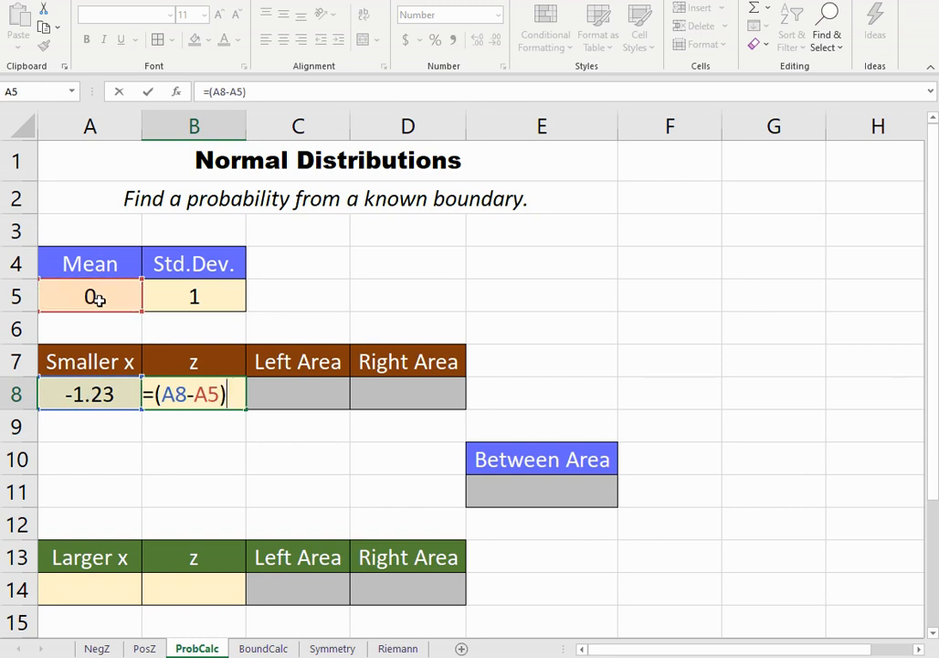
{"action": "type", "text": "/B5"}
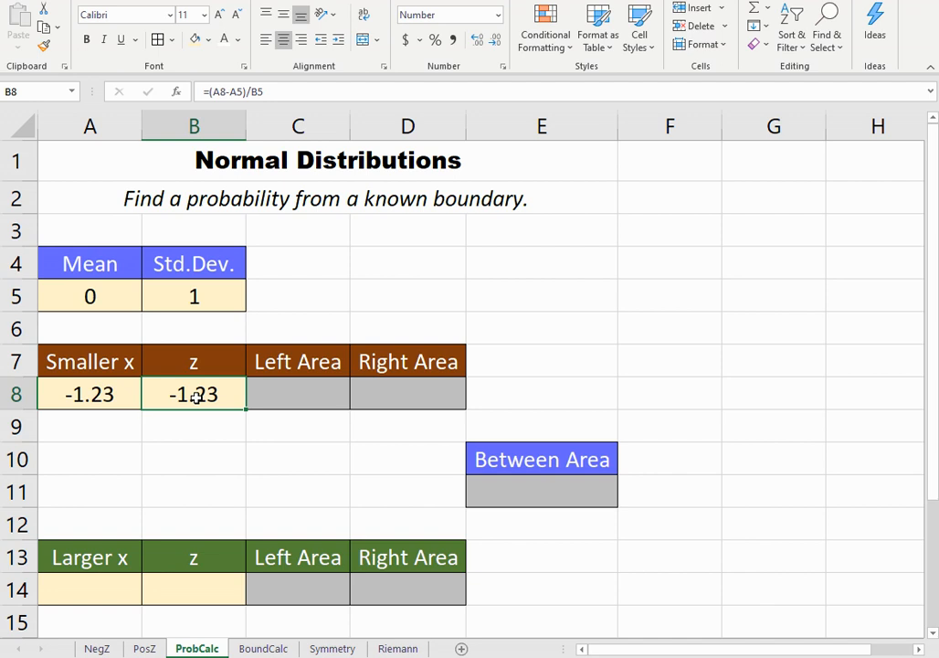
Step: Compute the left area in C8 with =NORM.DIST(A8,A5,B5,TRUE), giving 0.1093
{"action": "left_click", "coordinate": [296, 395]}
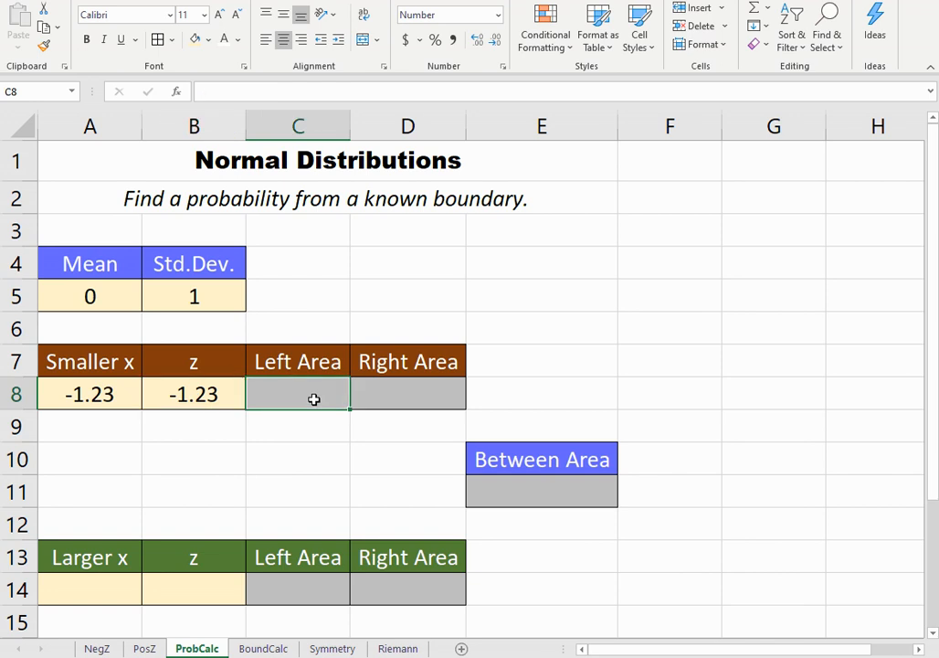
{"action": "type", "text": "="}
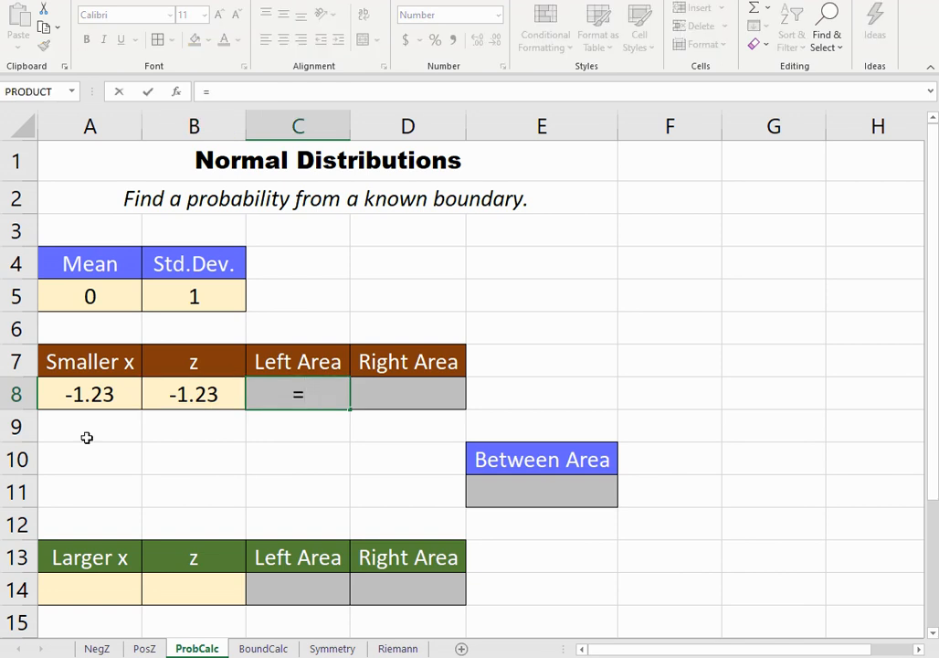
{"action": "mouse_move", "coordinate": [98, 402]}
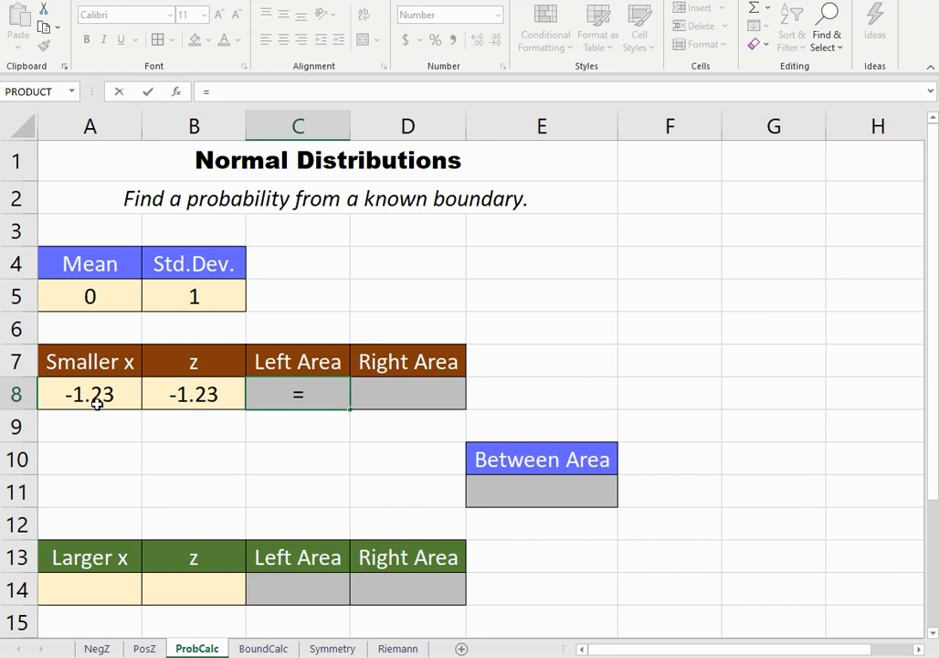
{"action": "type", "text": "=norm.dist("}
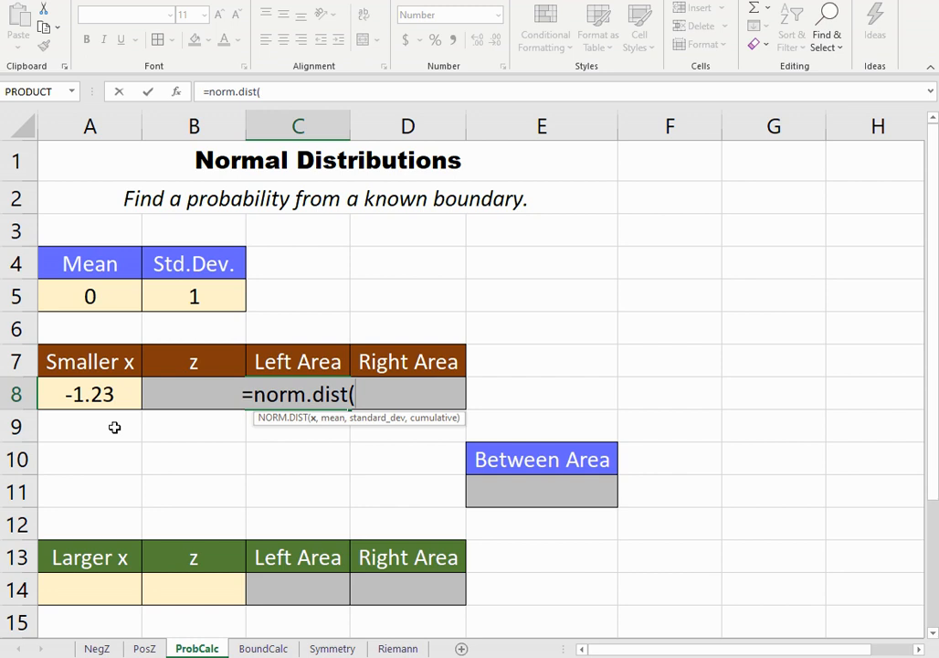
{"action": "mouse_move", "coordinate": [95, 424]}
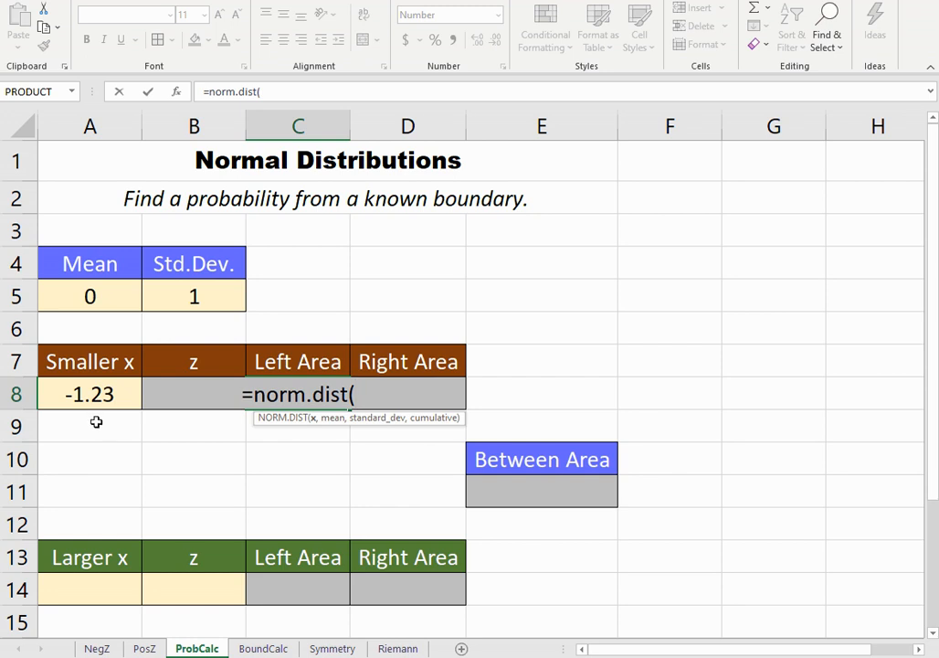
{"action": "left_click", "coordinate": [88, 393]}
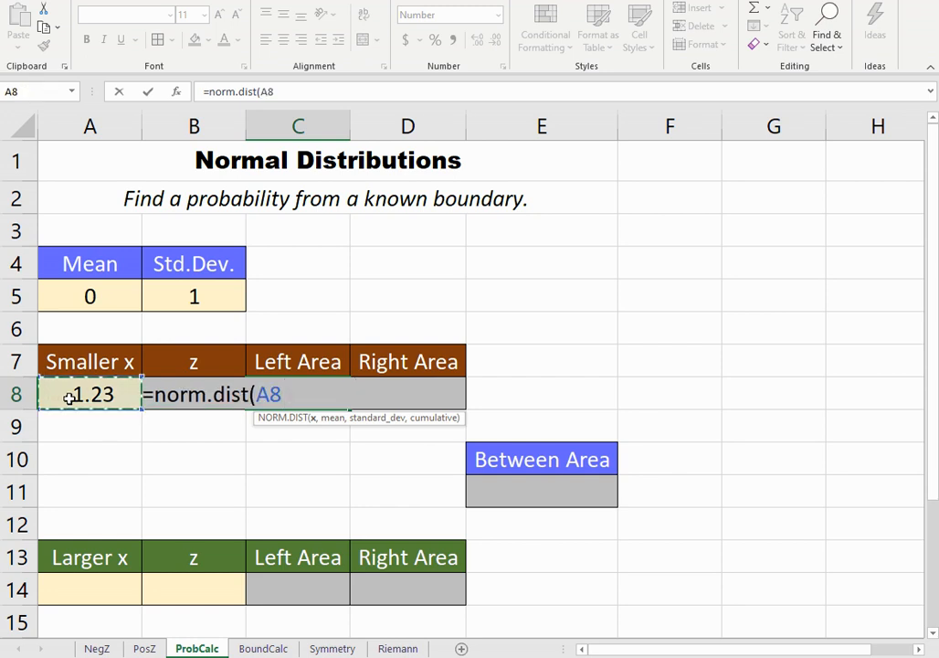
{"action": "left_click", "coordinate": [87, 296]}
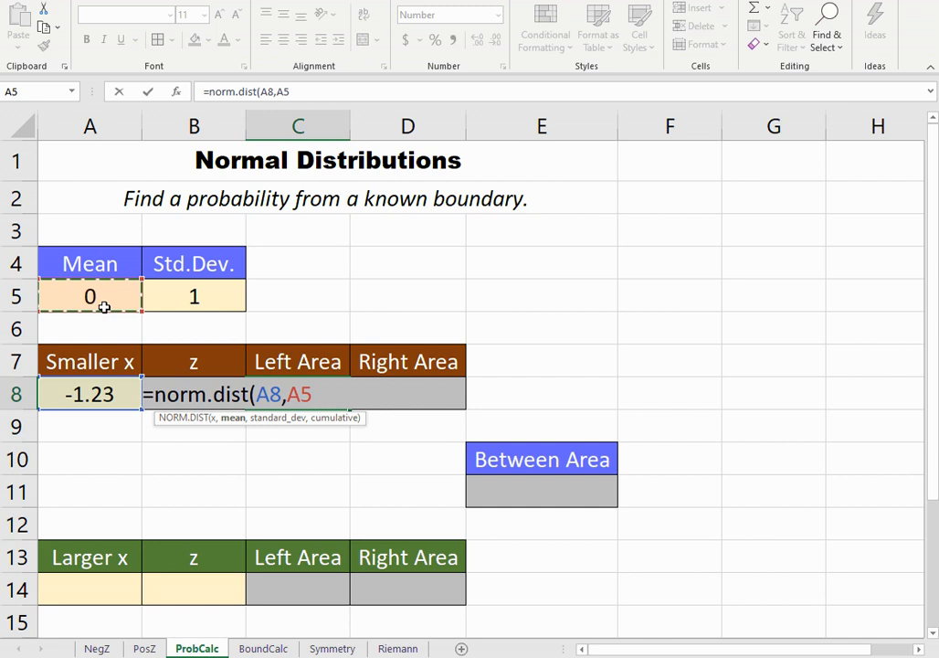
{"action": "left_click", "coordinate": [193, 296]}
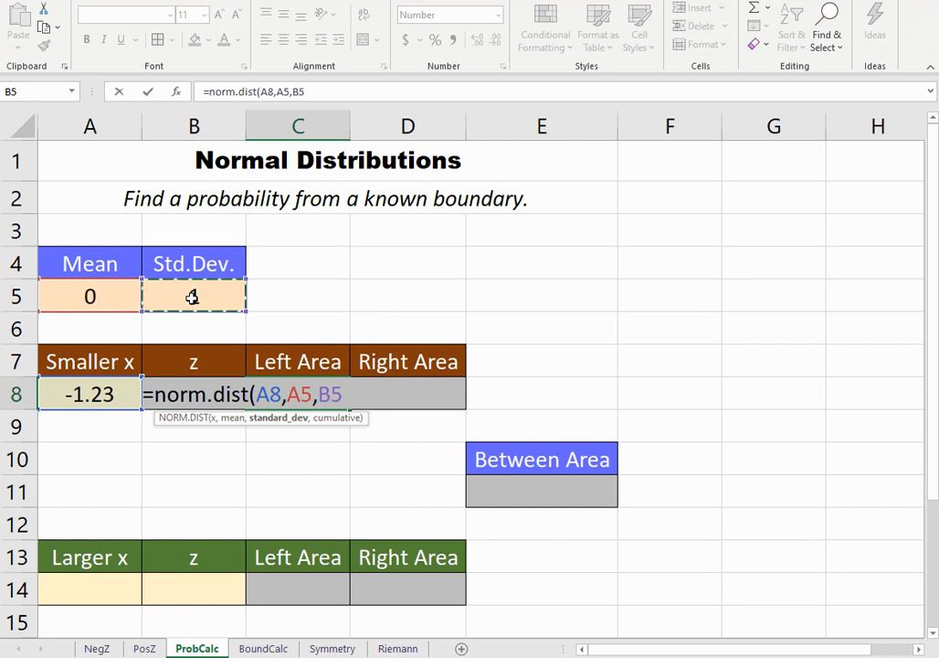
{"action": "type", "text": "1,"}
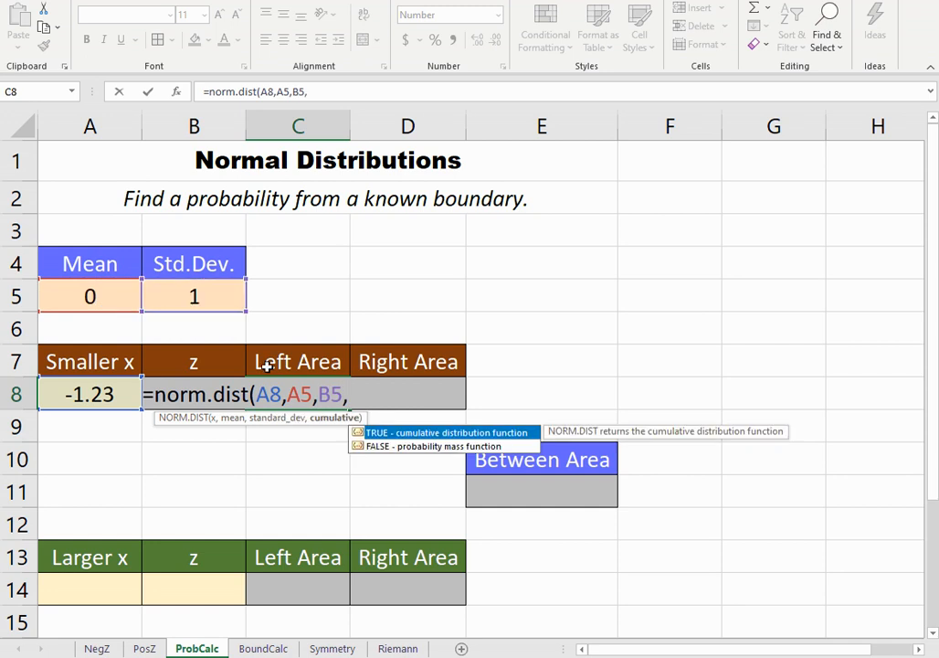
{"action": "type", "text": "TRUE"}
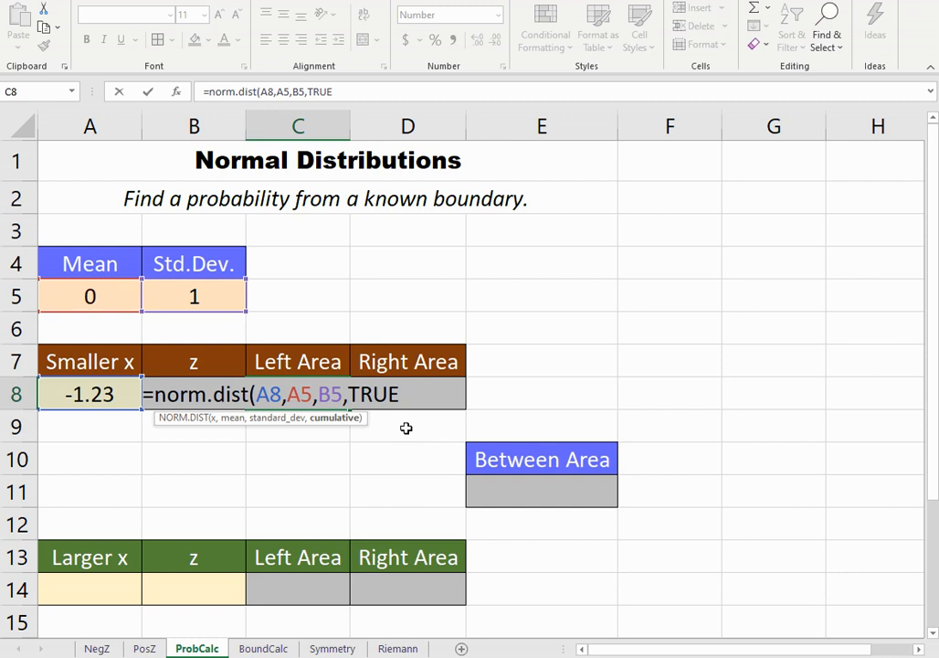
{"action": "type", "text": ")"}
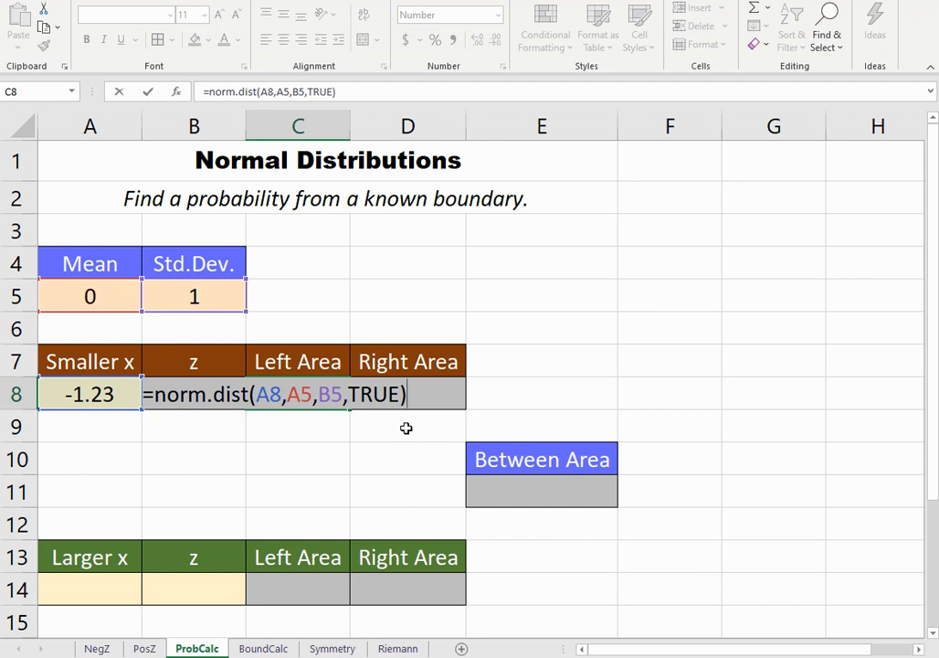
{"action": "key", "text": "Enter"}
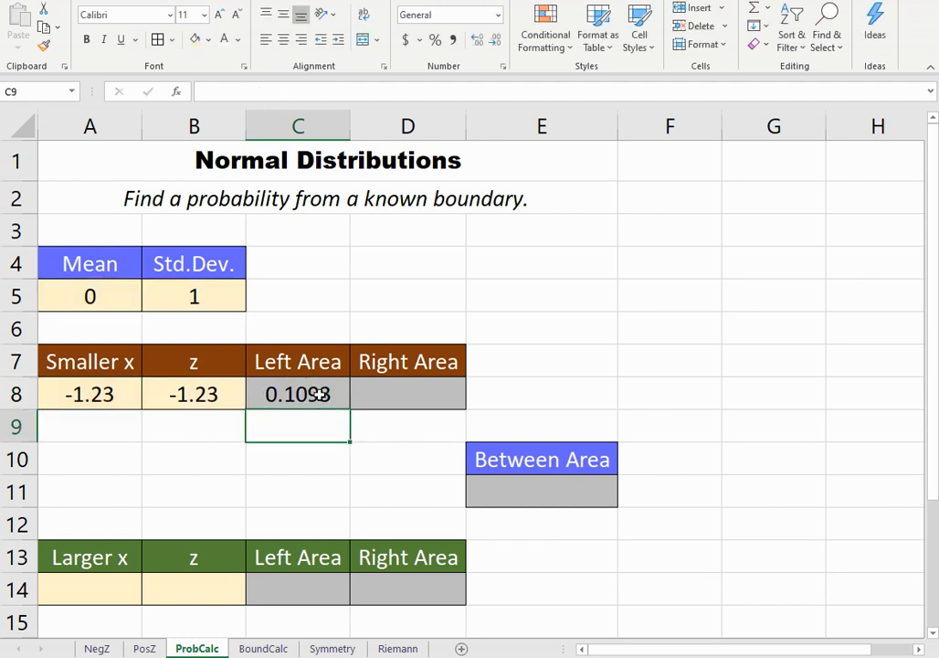
{"action": "left_click", "coordinate": [298, 395]}
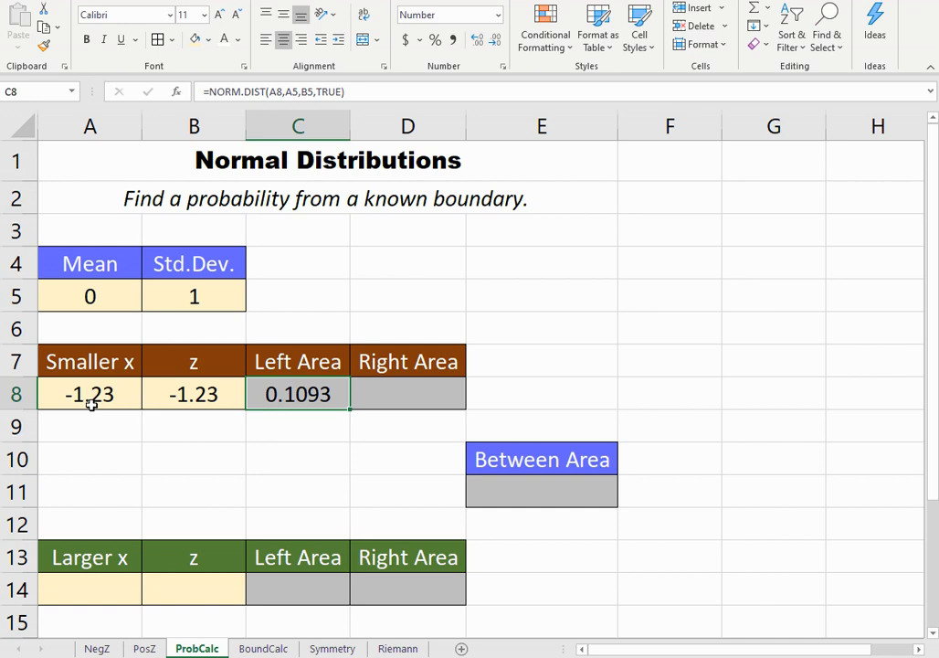
{"action": "mouse_move", "coordinate": [79, 409]}
{"action": "type", "text": "=1-C8"}
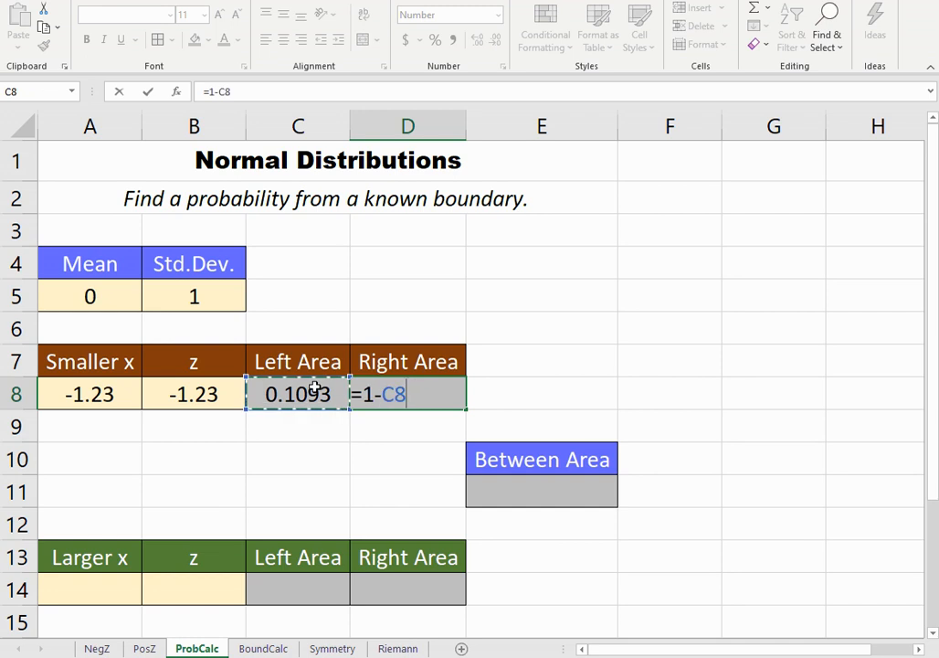
Step: Compute the right area in D8 as =1-C8, giving 0.8907
{"action": "key", "text": "Enter"}
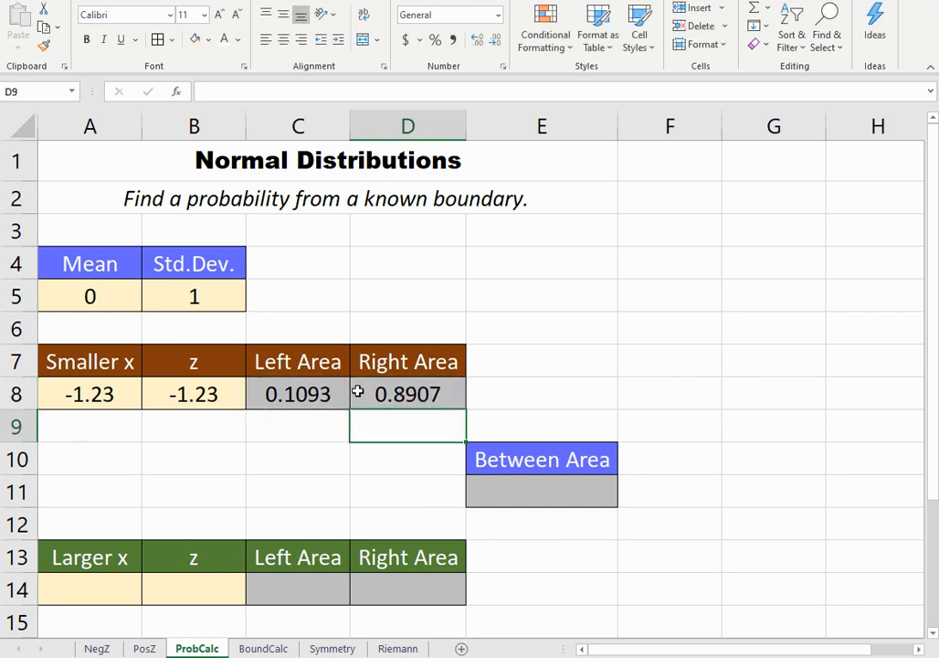
{"action": "mouse_move", "coordinate": [64, 387]}
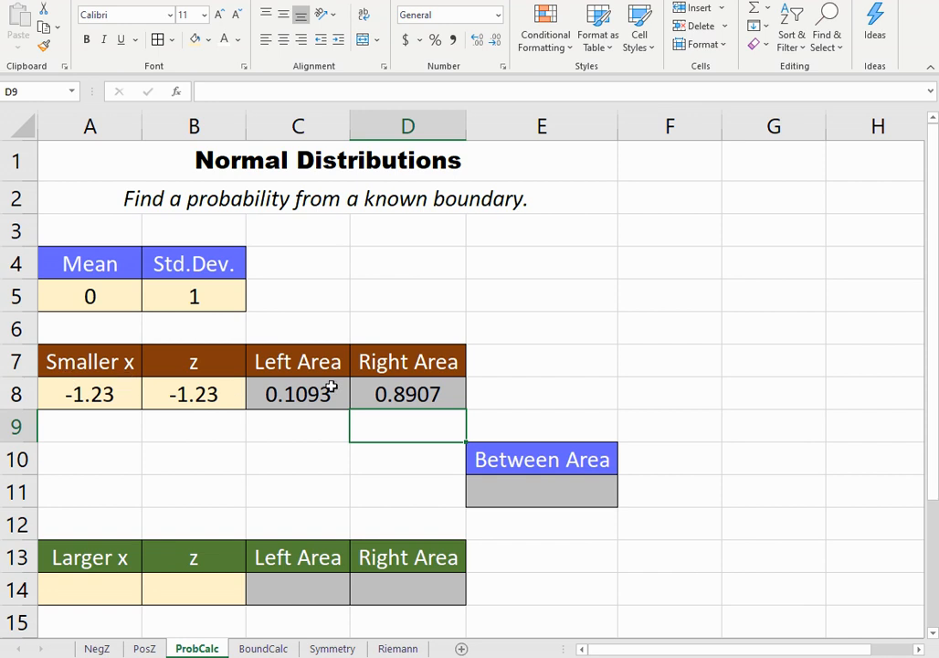
Step: Enter larger x 2.14 in A14 and begin its z-score formula in B14
{"action": "scroll", "scroll_direction": "down", "scroll_amount": 3}
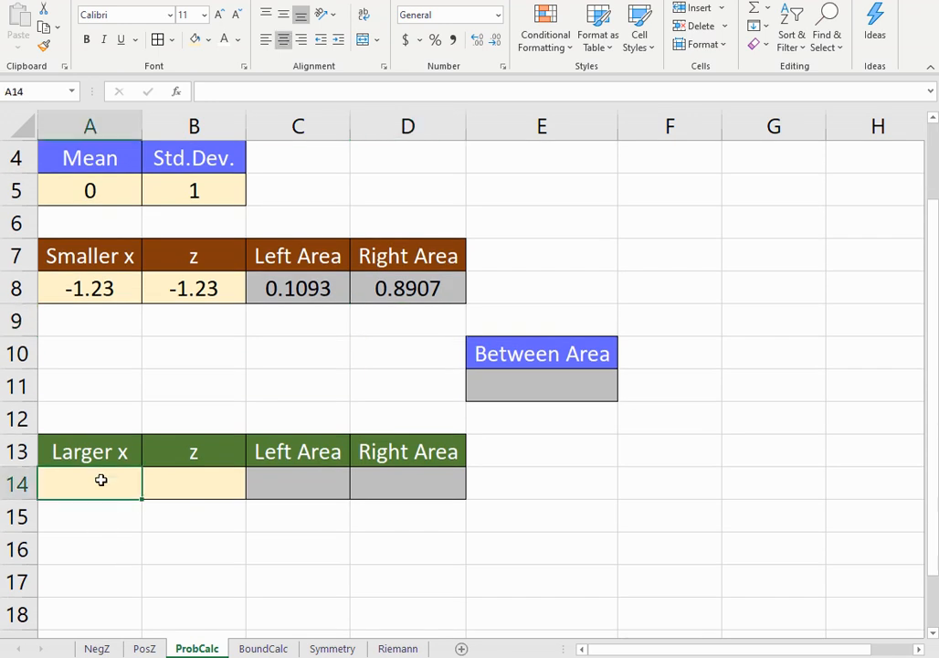
{"action": "mouse_move", "coordinate": [91, 482]}
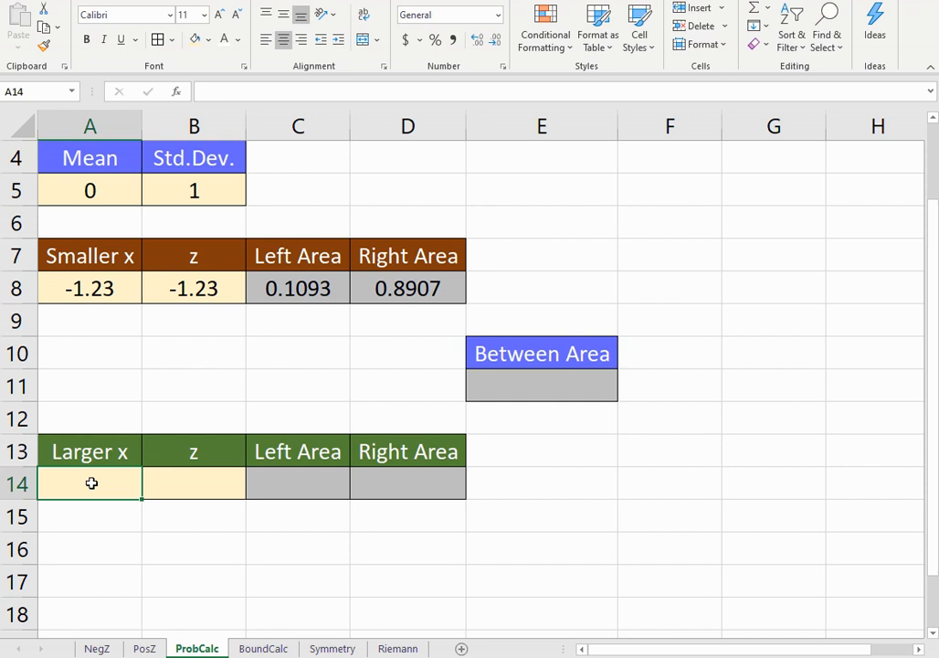
{"action": "type", "text": "1."}
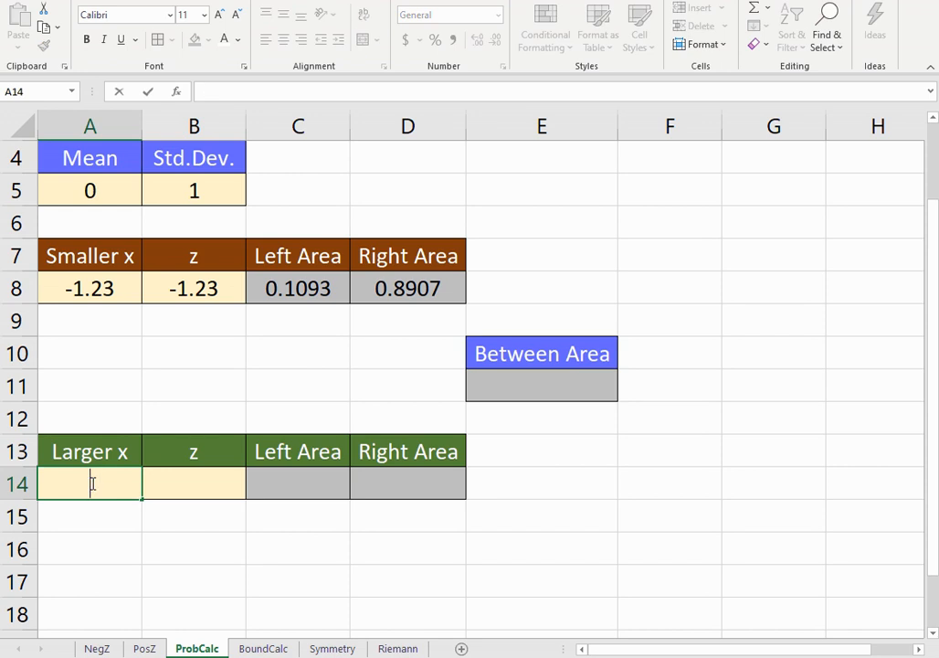
{"action": "type", "text": "2.14"}
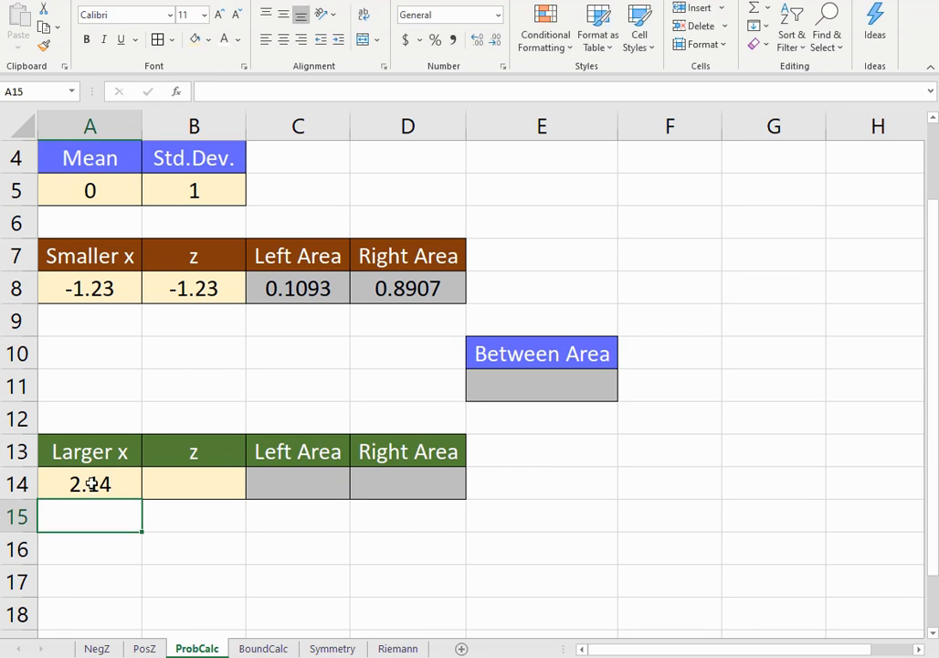
{"action": "type", "text": "=(A14-"}
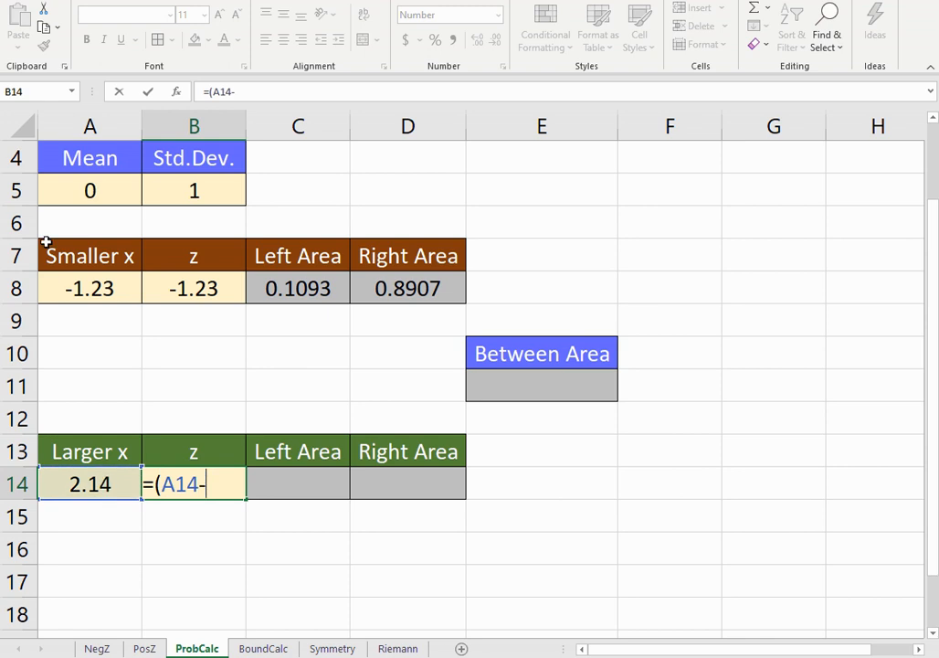
Step: Complete the larger x z-score =(A14-A5)/B5 in B14, giving 2.14
{"action": "left_click", "coordinate": [88, 189]}
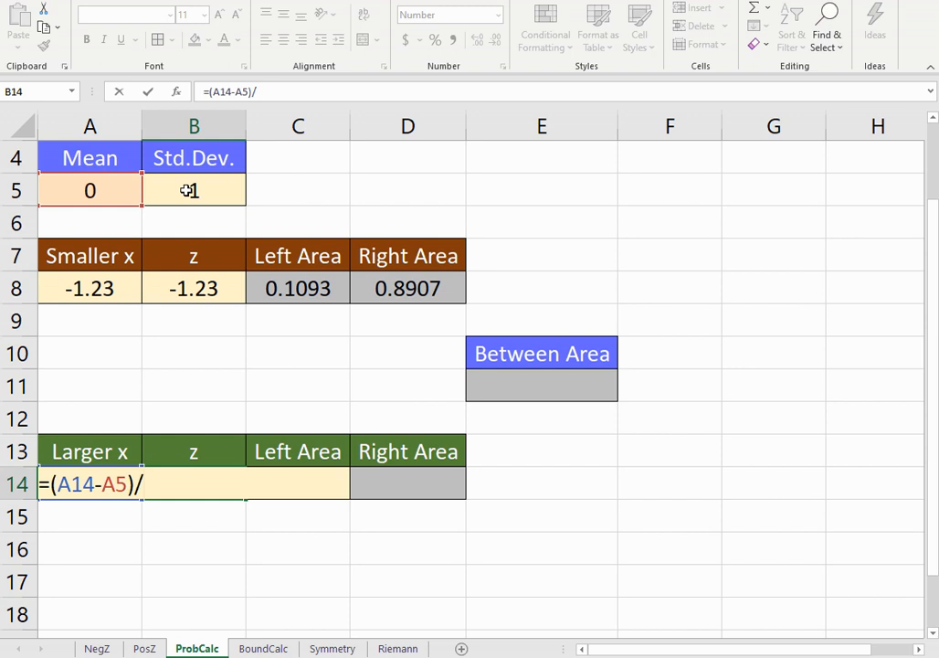
{"action": "key", "text": "Enter"}
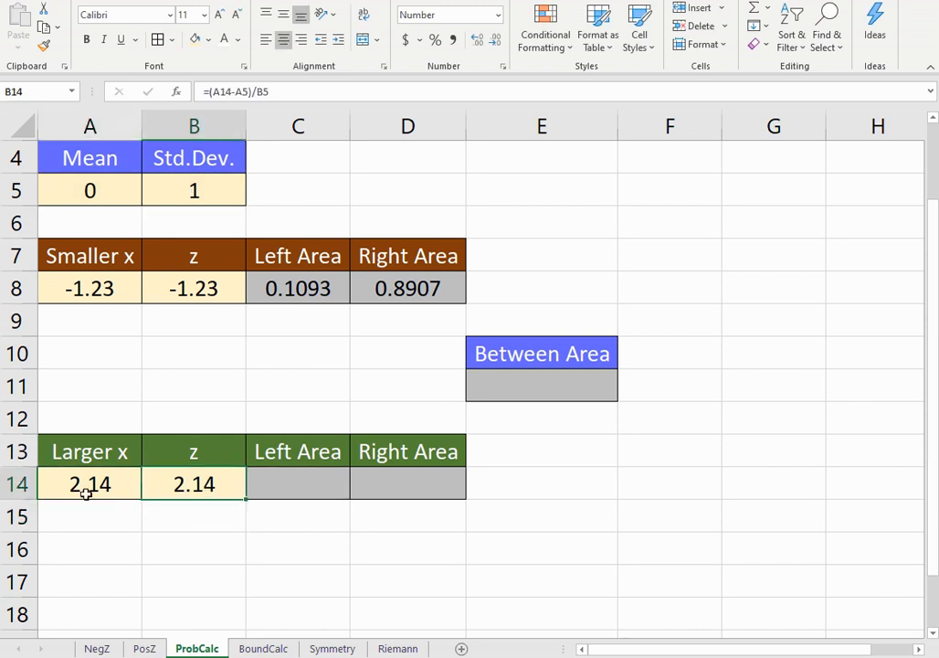
{"action": "mouse_move", "coordinate": [278, 486]}
{"action": "type", "text": "="}
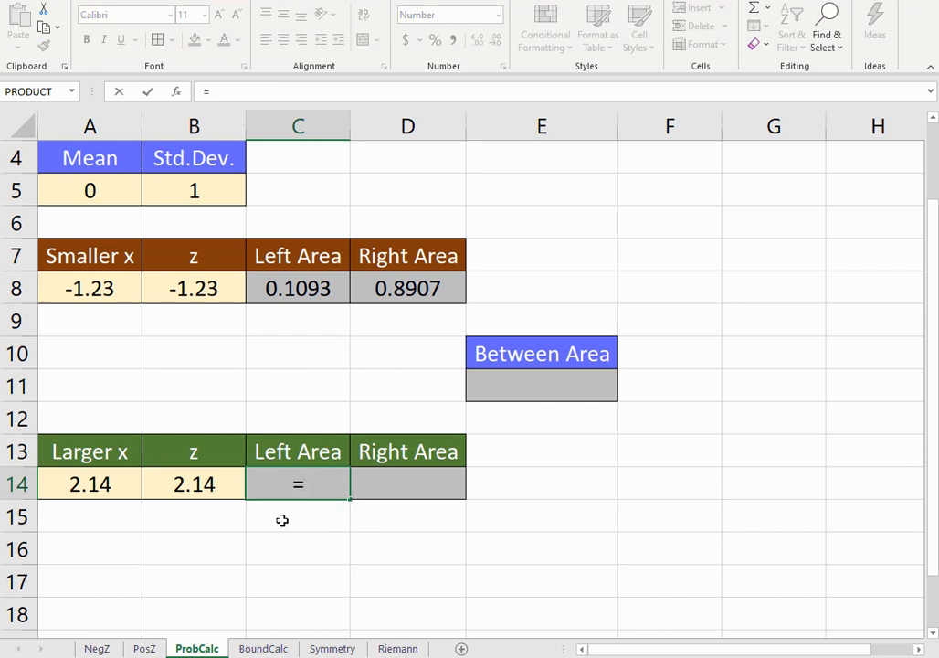
Step: Compute the larger x left area in C14 with =NORM.DIST(A14,A5,B5,1), giving 0.9838
{"action": "type", "text": "norm.dist("}
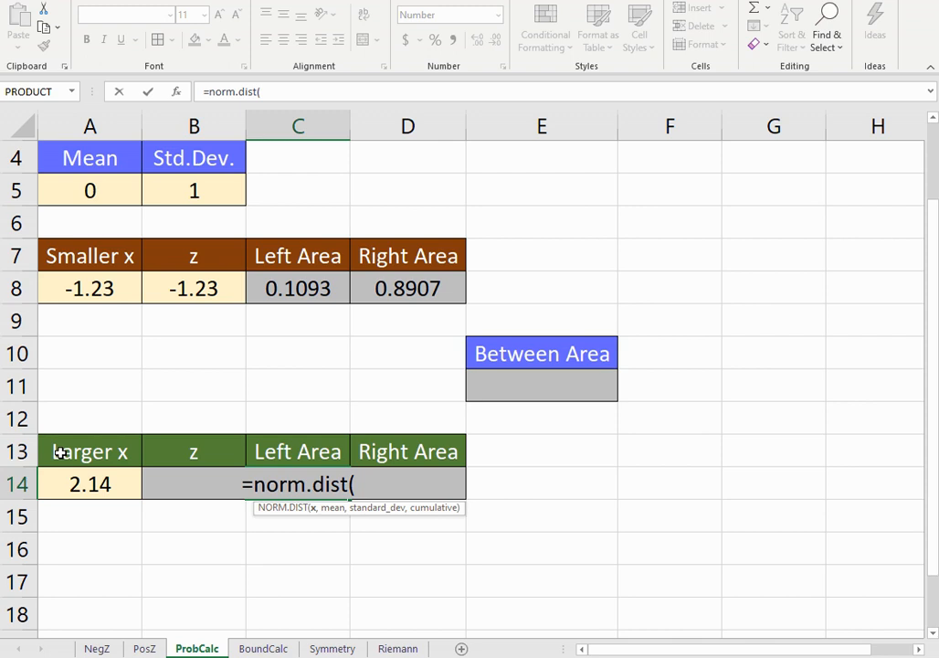
{"action": "left_click", "coordinate": [89, 497]}
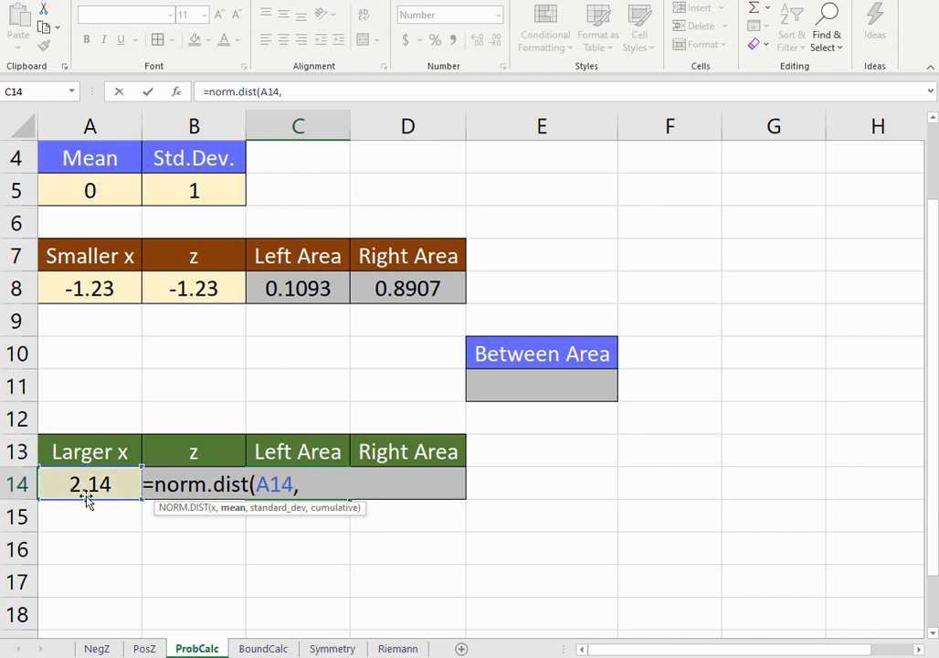
{"action": "left_click", "coordinate": [89, 190]}
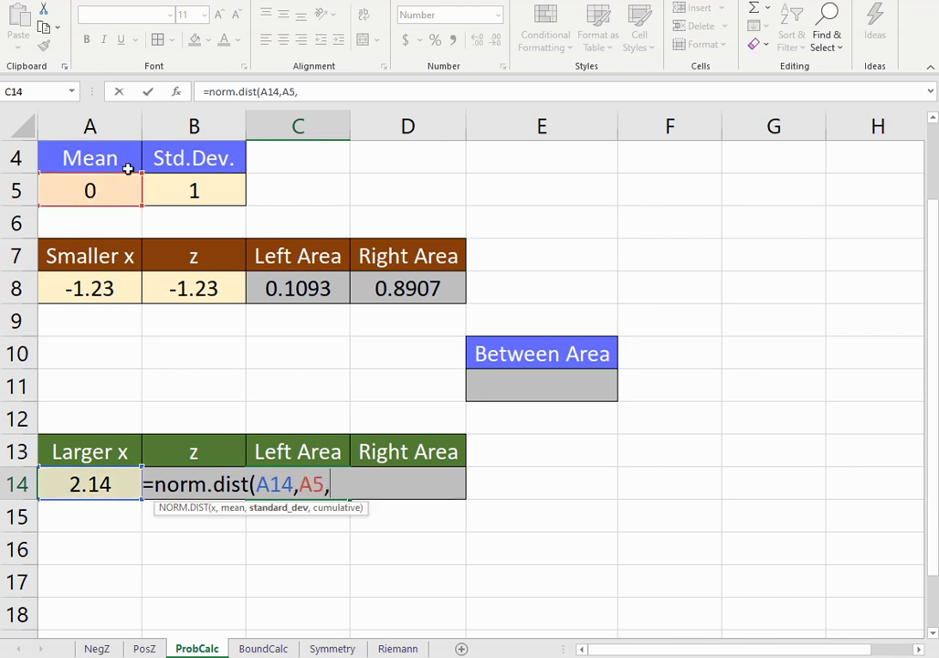
{"action": "type", "text": "B5,1"}
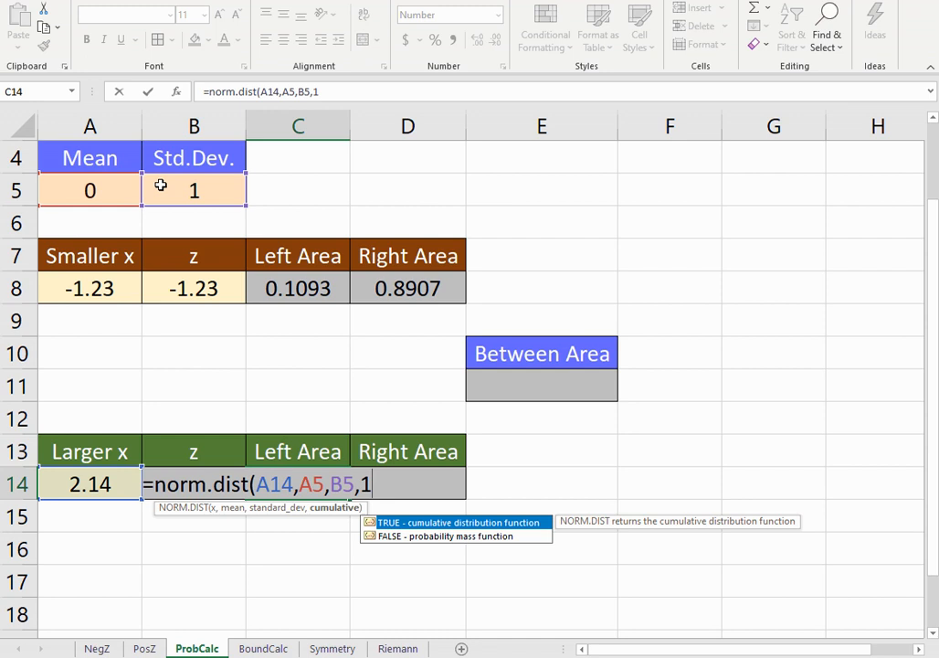
{"action": "key", "text": "Enter"}
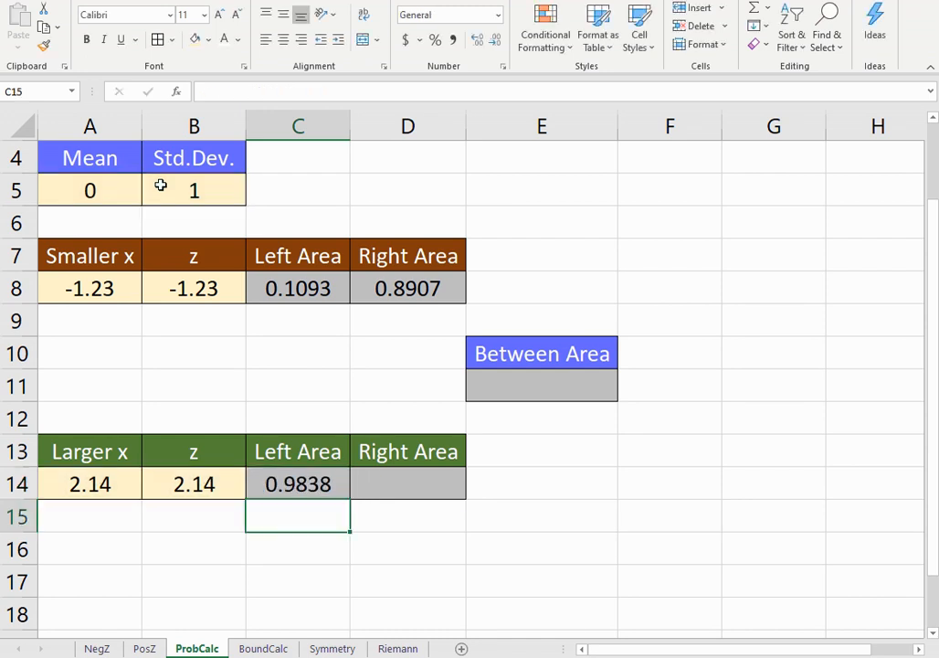
Step: Compute the larger x right area in D14 as =1-C14, giving 0.0162
{"action": "left_click", "coordinate": [298, 482]}
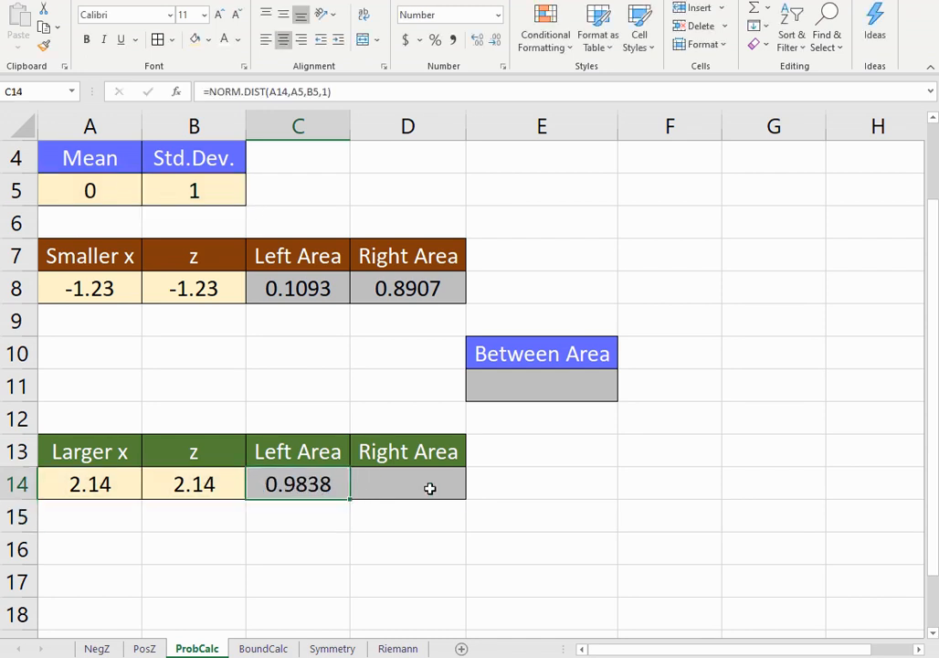
{"action": "type", "text": "=1"}
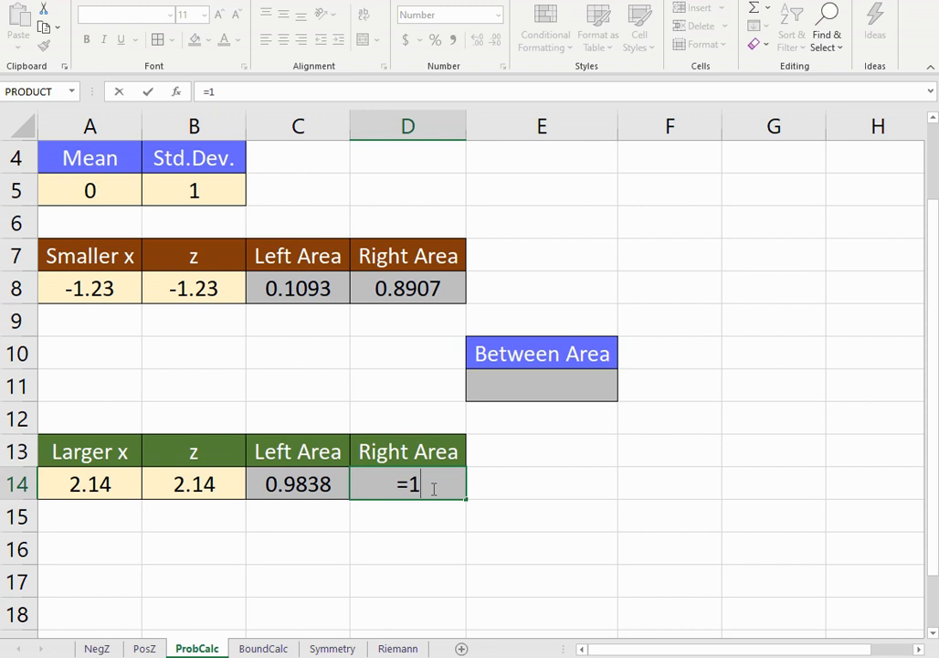
{"action": "left_click", "coordinate": [296, 483]}
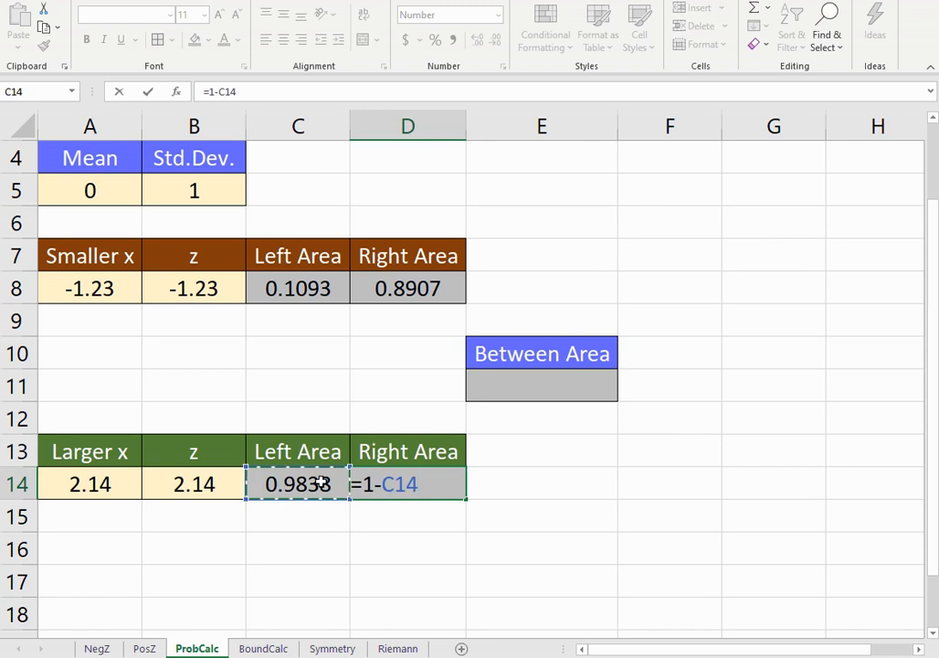
{"action": "key", "text": "Enter"}
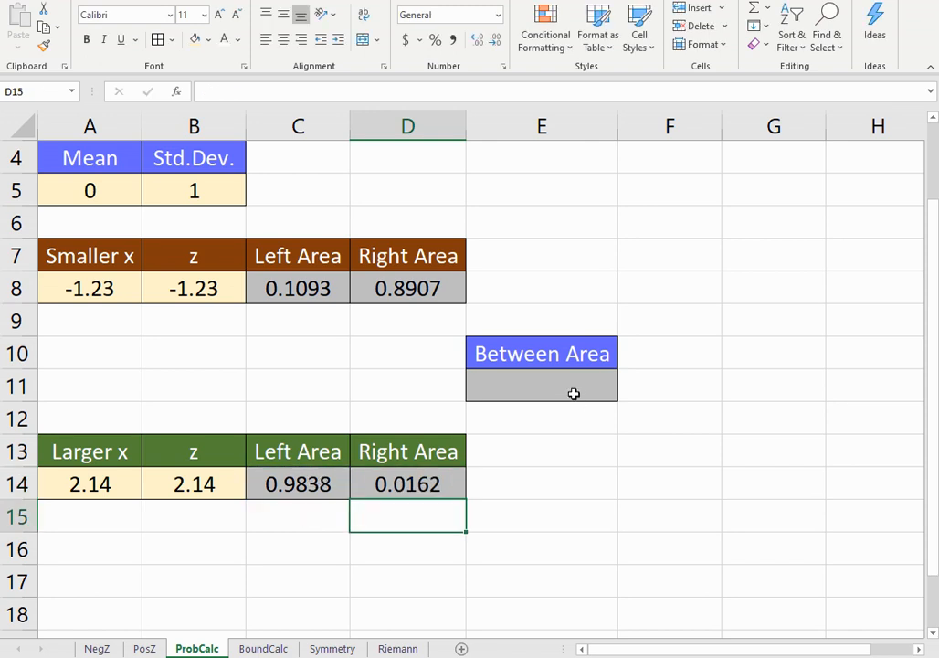
Step: Compute the between area in E11 as =C14-C8, giving 0.8745
{"action": "left_click", "coordinate": [541, 384]}
{"action": "type", "text": "="}
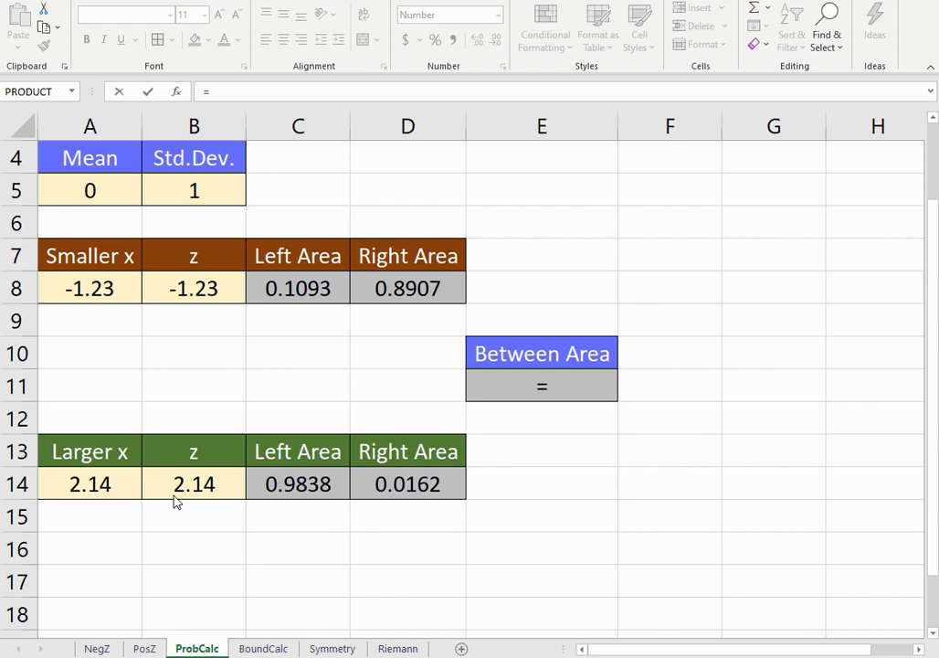
{"action": "mouse_move", "coordinate": [281, 489]}
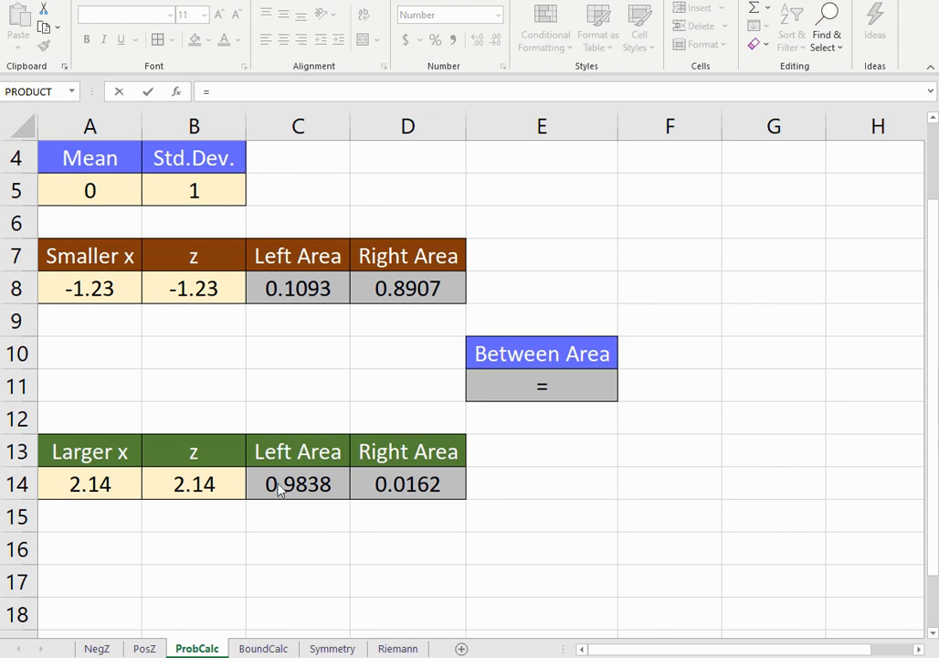
{"action": "left_click", "coordinate": [296, 483]}
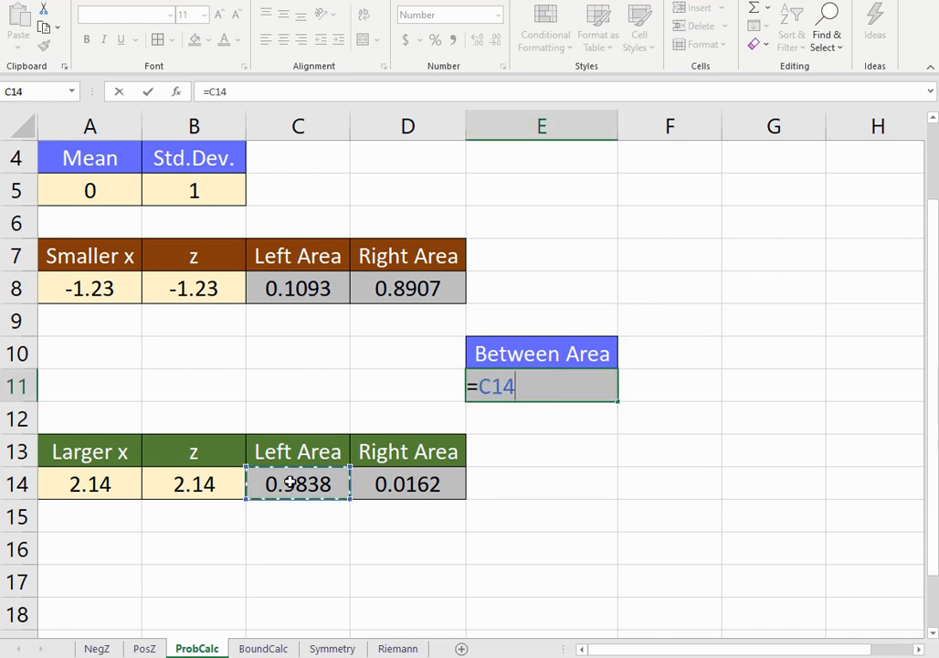
{"action": "type", "text": "-"}
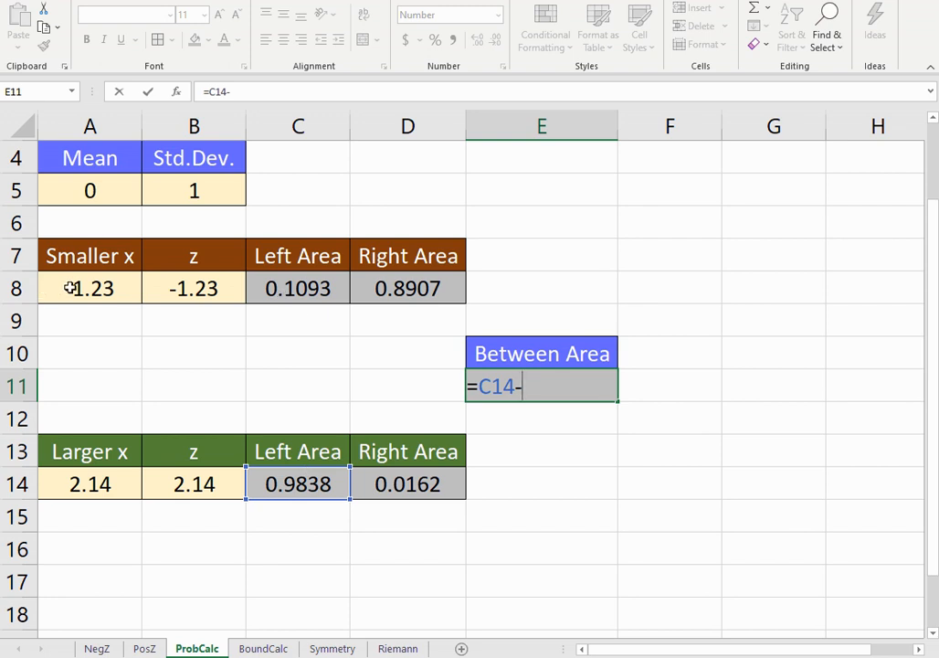
{"action": "left_click", "coordinate": [296, 288]}
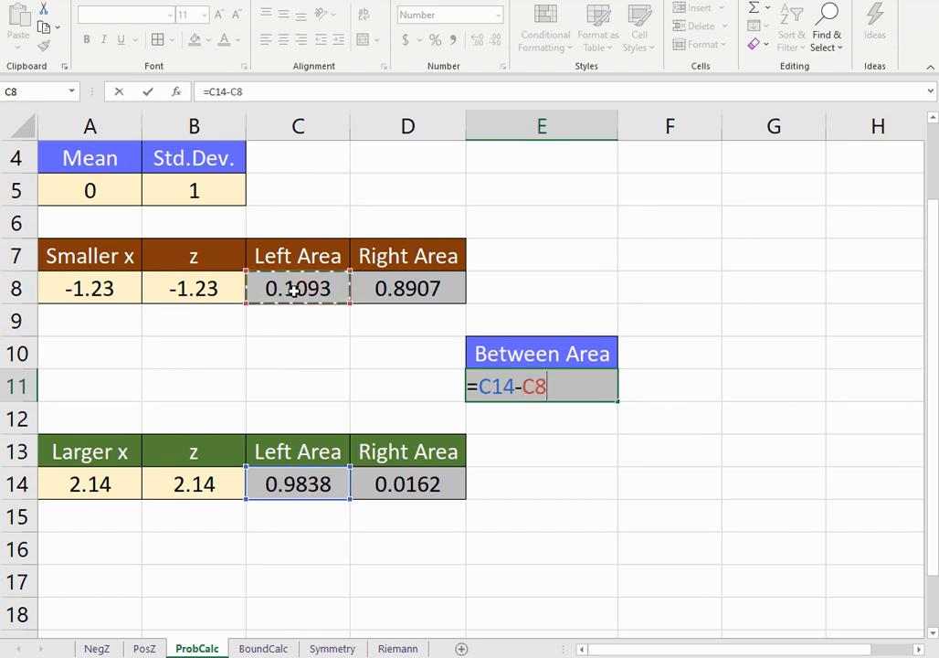
{"action": "key", "text": "Enter"}
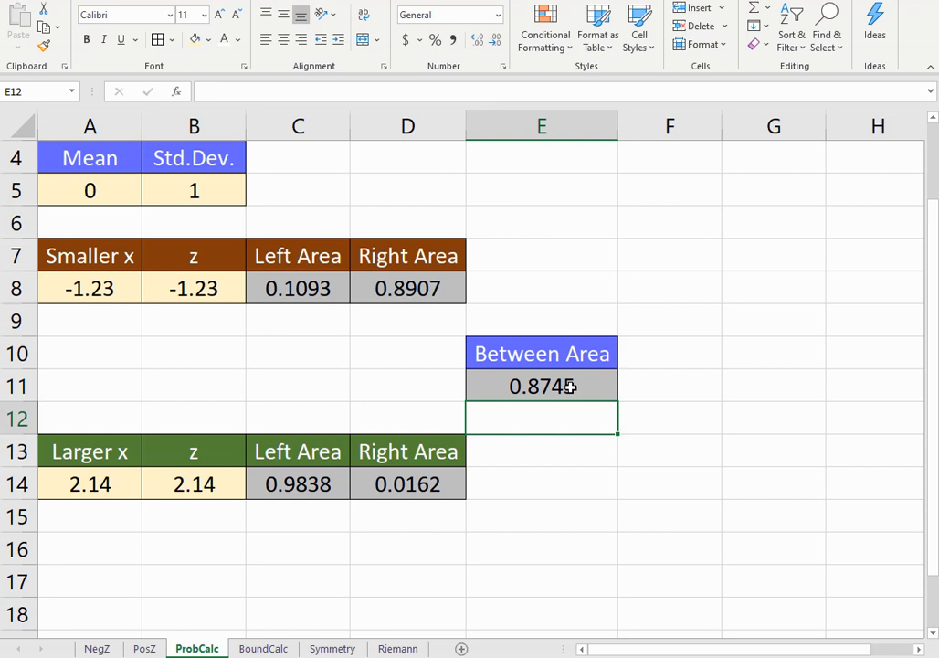
{"action": "left_click", "coordinate": [541, 386]}
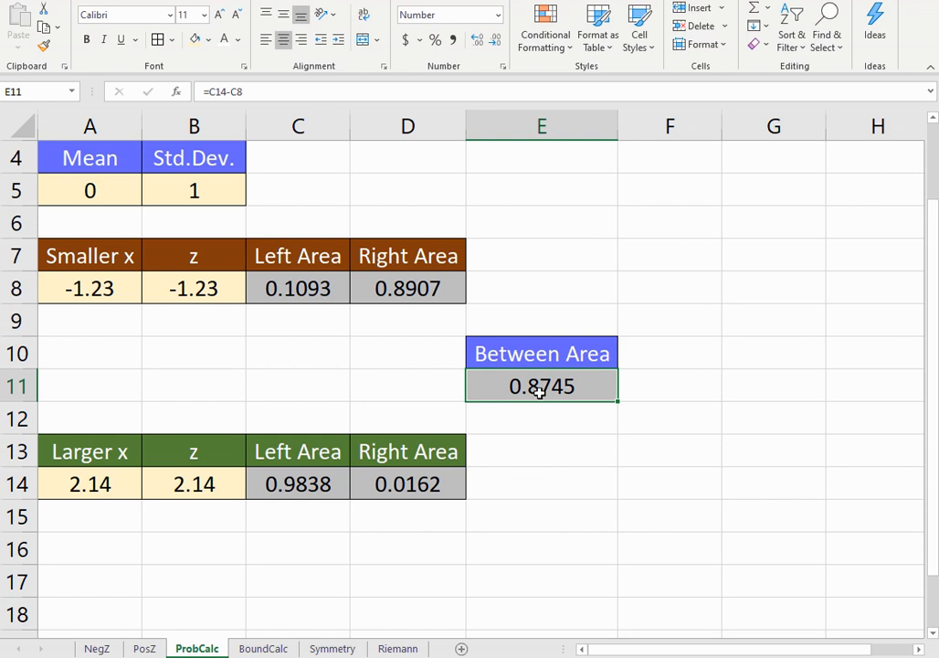
{"action": "mouse_move", "coordinate": [463, 559]}
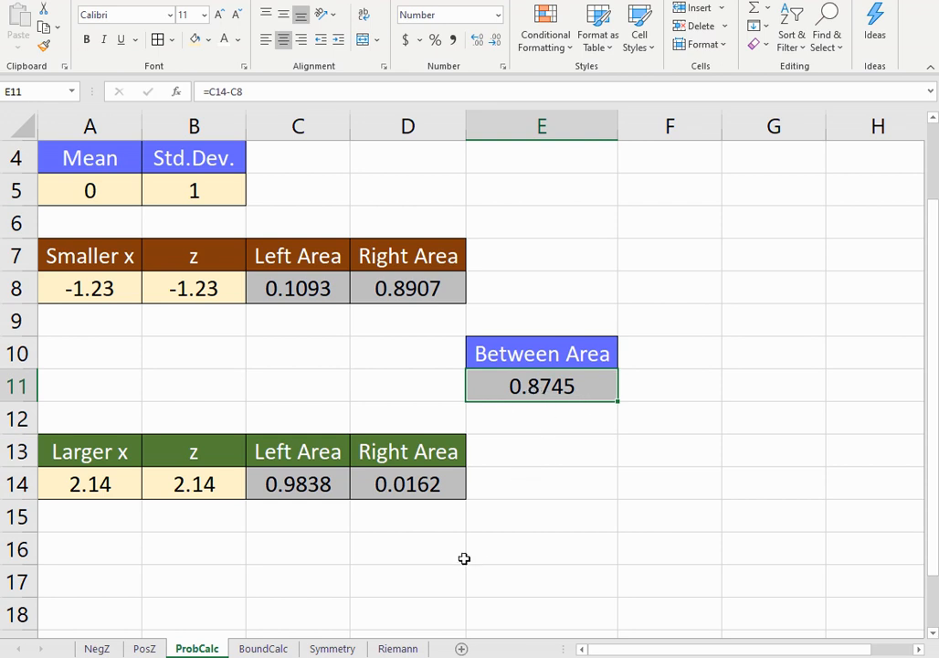
{"action": "mouse_move", "coordinate": [357, 521]}
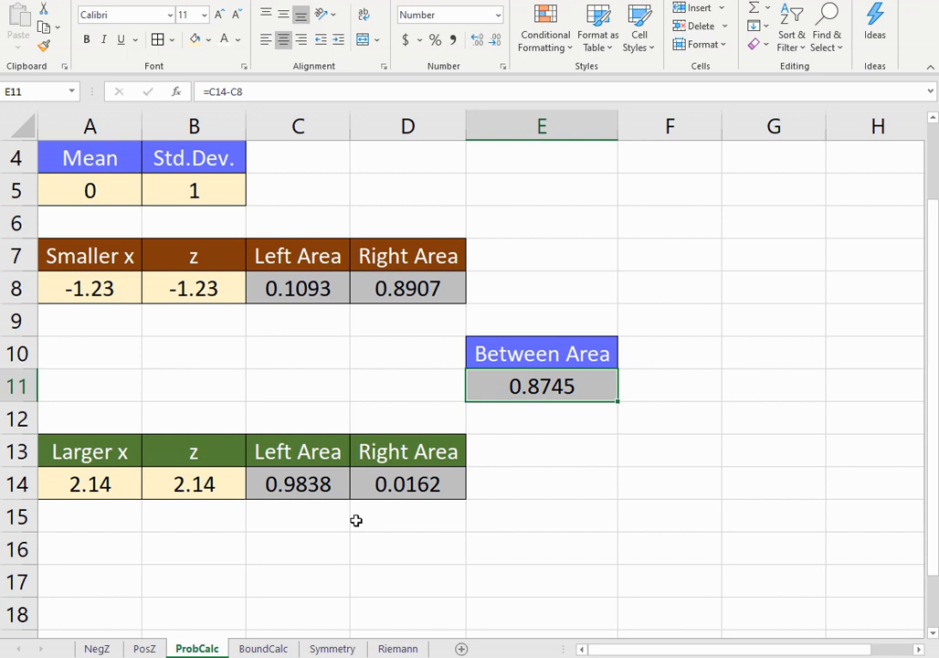
{"action": "mouse_move", "coordinate": [294, 577]}
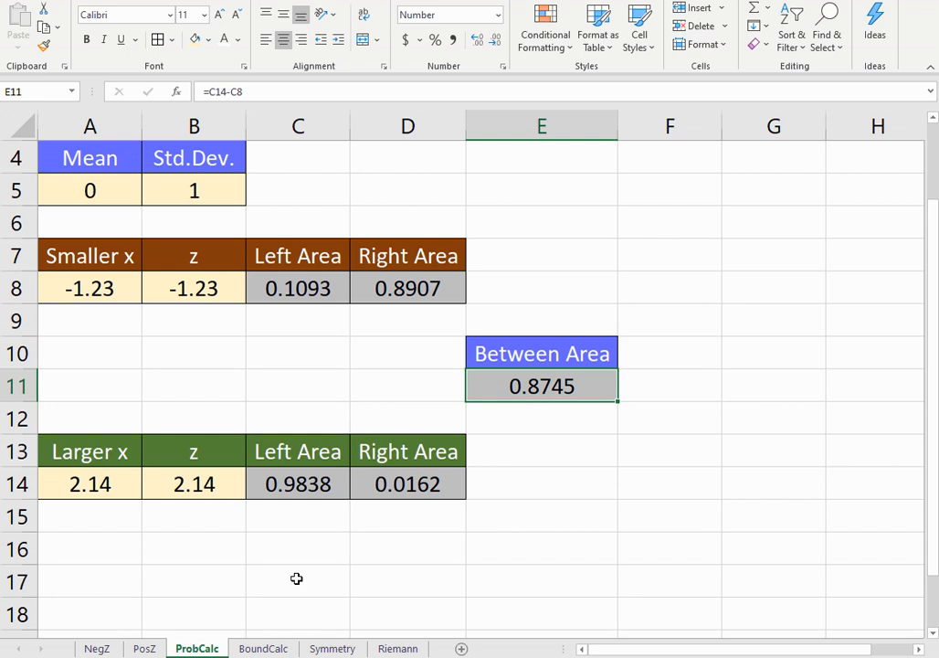
{"action": "mouse_move", "coordinate": [69, 192]}
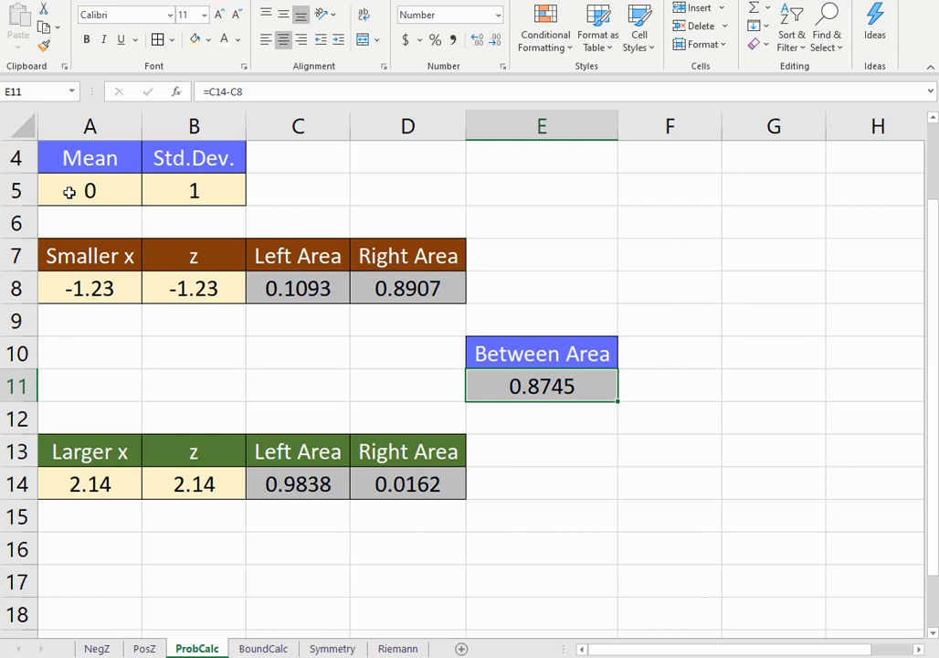
{"action": "mouse_move", "coordinate": [209, 197]}
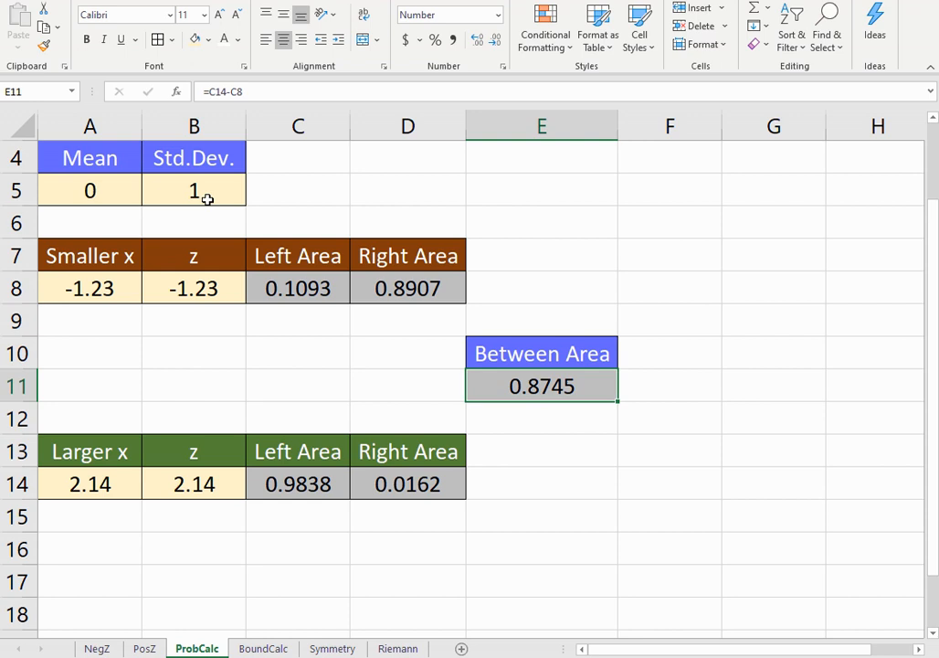
{"action": "mouse_move", "coordinate": [204, 343]}
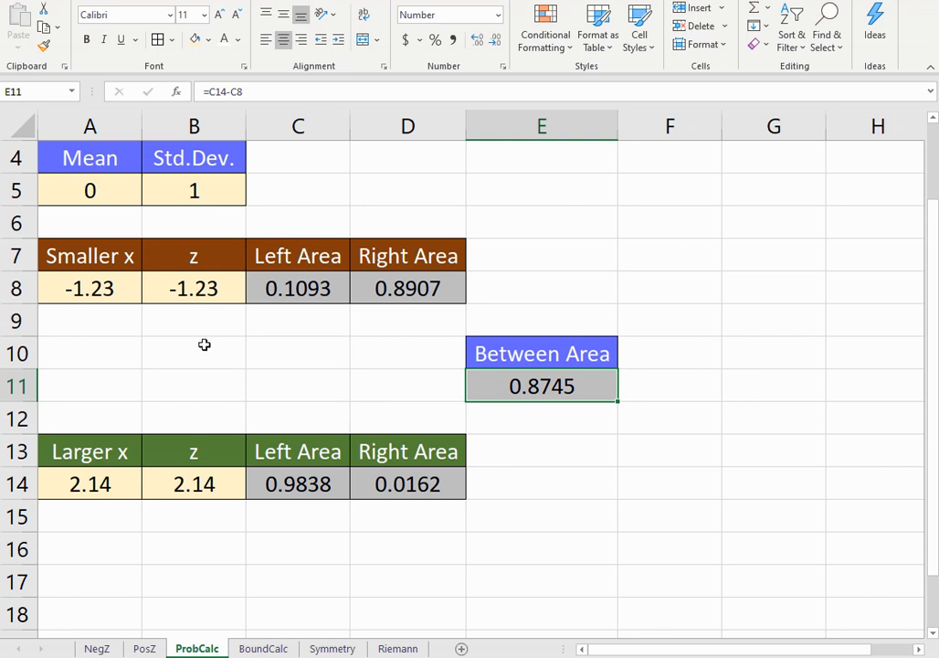
{"action": "mouse_move", "coordinate": [131, 228]}
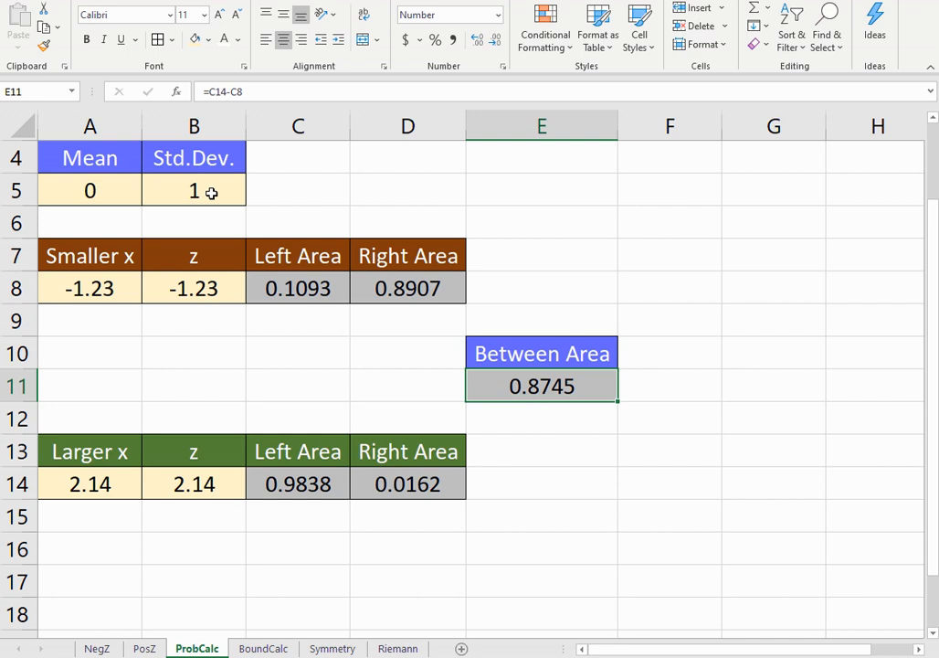
Step: Check x values -1 in A8 and 1 in A14 and the E11 between area 0.6827
{"action": "left_click", "coordinate": [89, 289]}
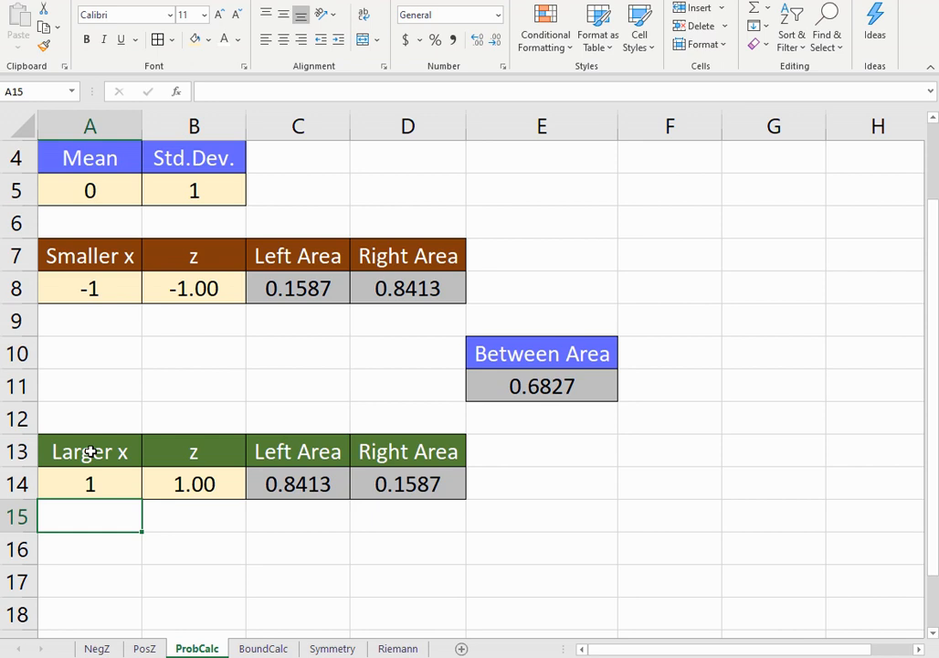
{"action": "left_click", "coordinate": [90, 486]}
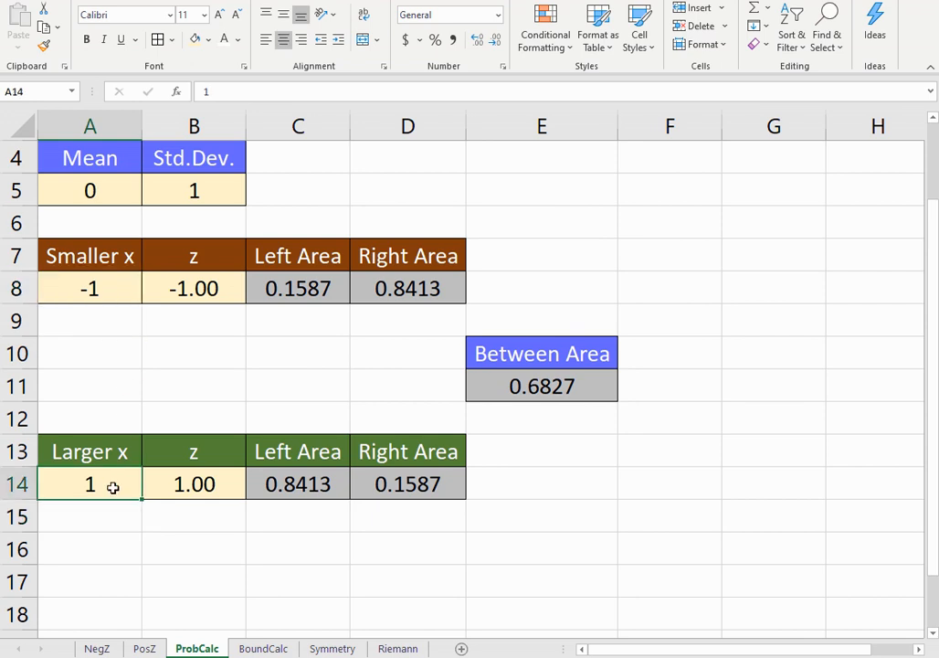
{"action": "left_click", "coordinate": [88, 289]}
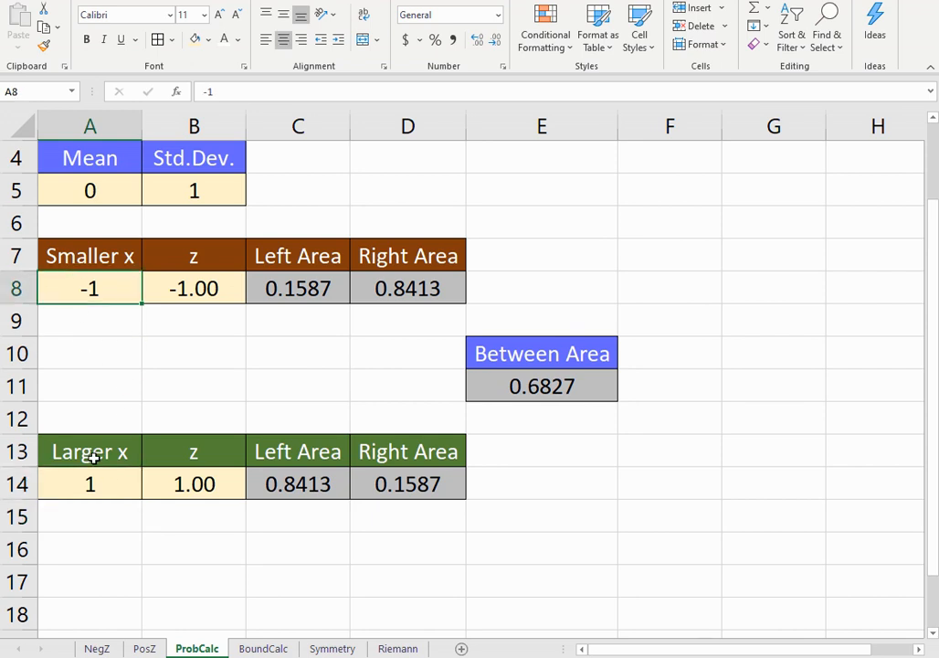
{"action": "left_click", "coordinate": [88, 484]}
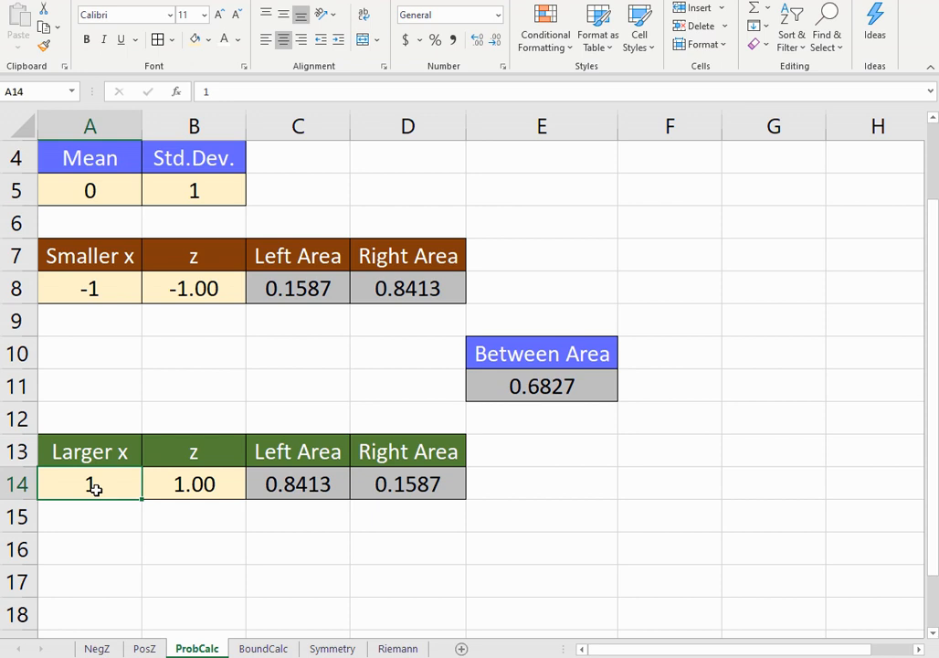
{"action": "mouse_move", "coordinate": [544, 388]}
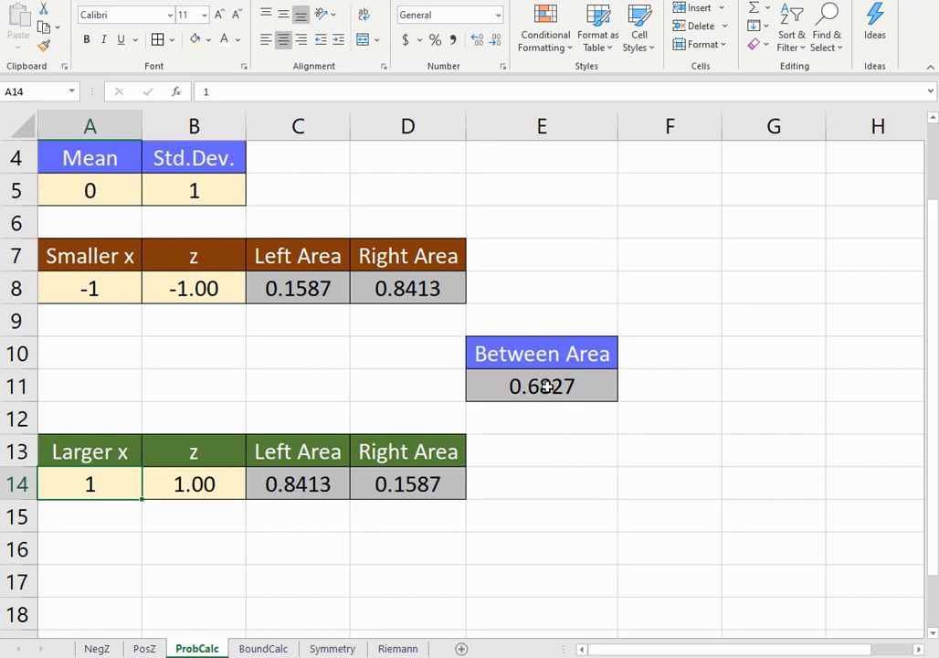
{"action": "left_click", "coordinate": [541, 386]}
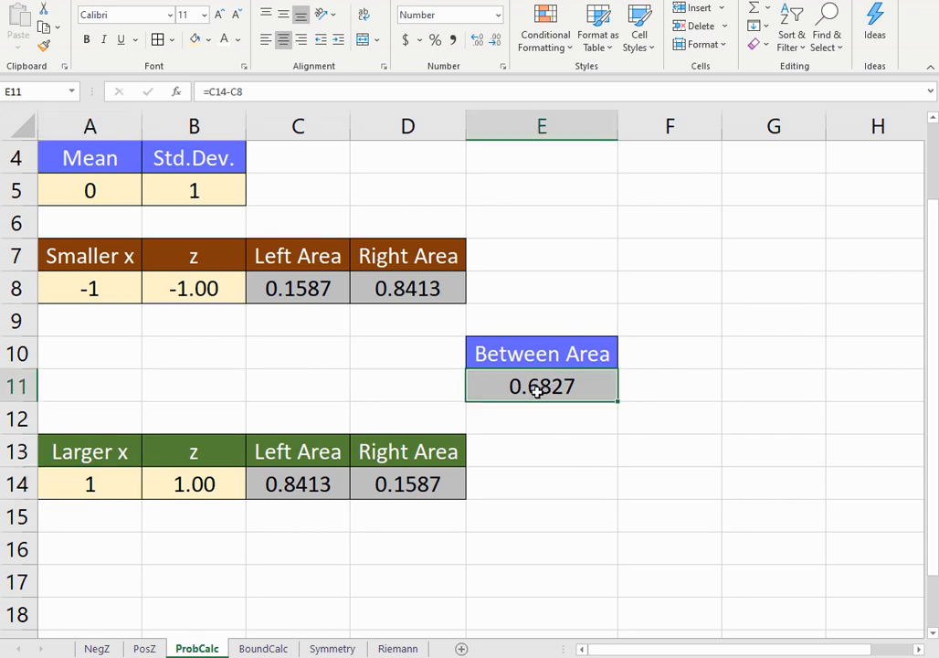
{"action": "mouse_move", "coordinate": [557, 486]}
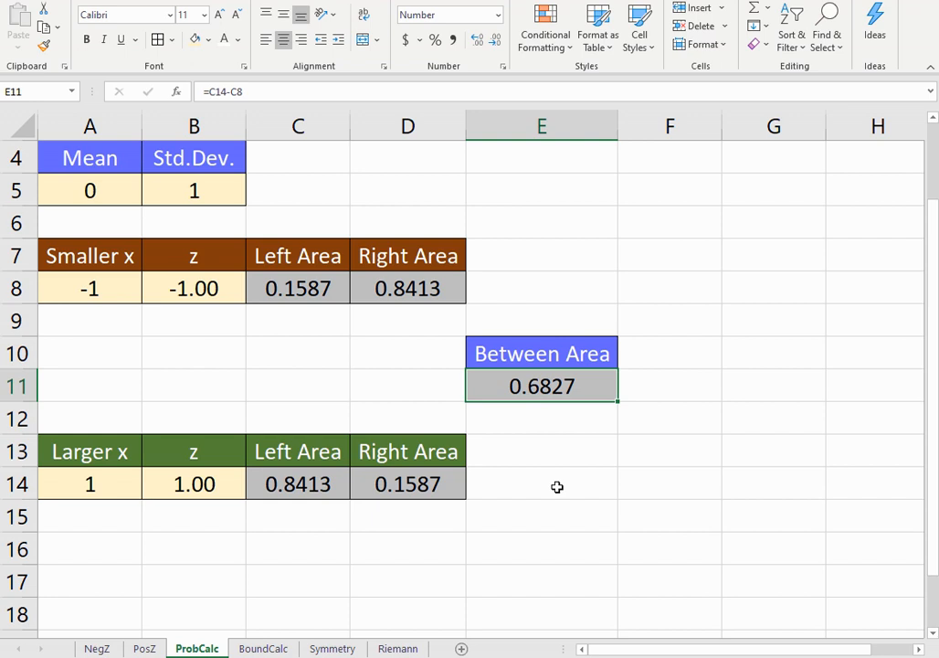
Step: Test x values -2 and 2 and inspect the between area in E11
{"action": "left_click", "coordinate": [88, 287]}
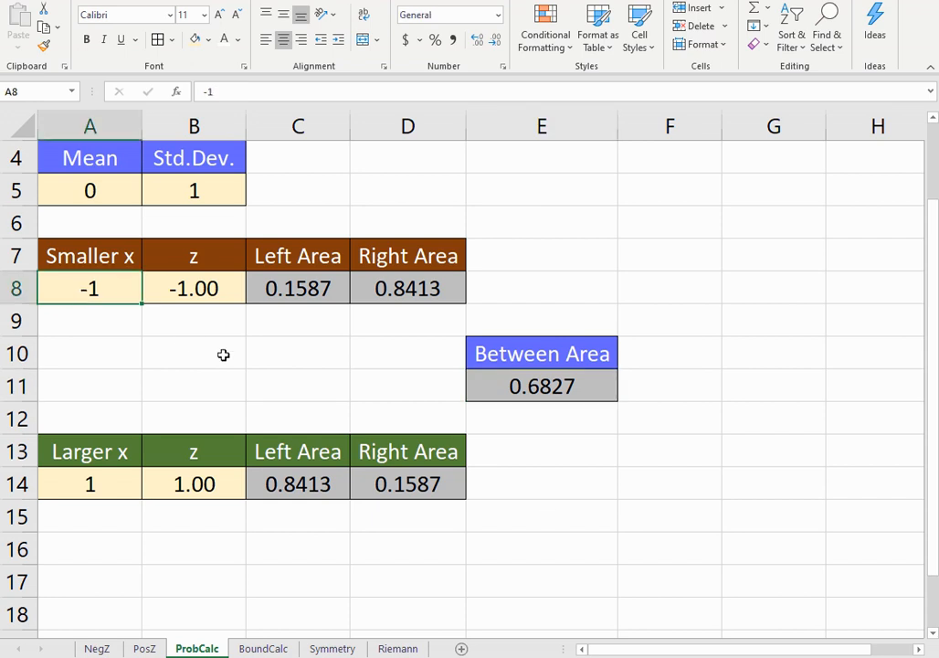
{"action": "type", "text": "-2"}
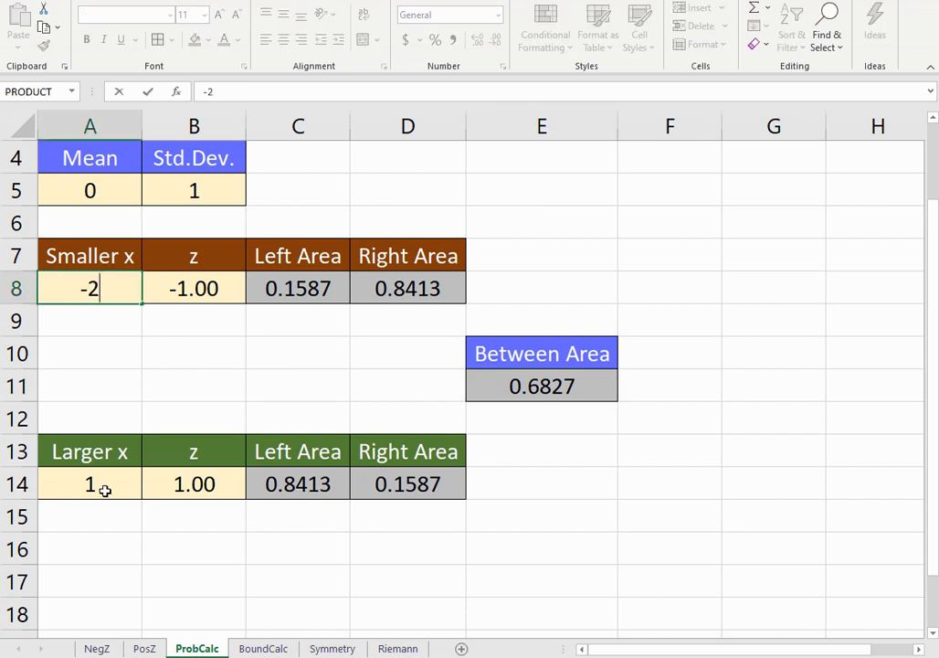
{"action": "type", "text": "2"}
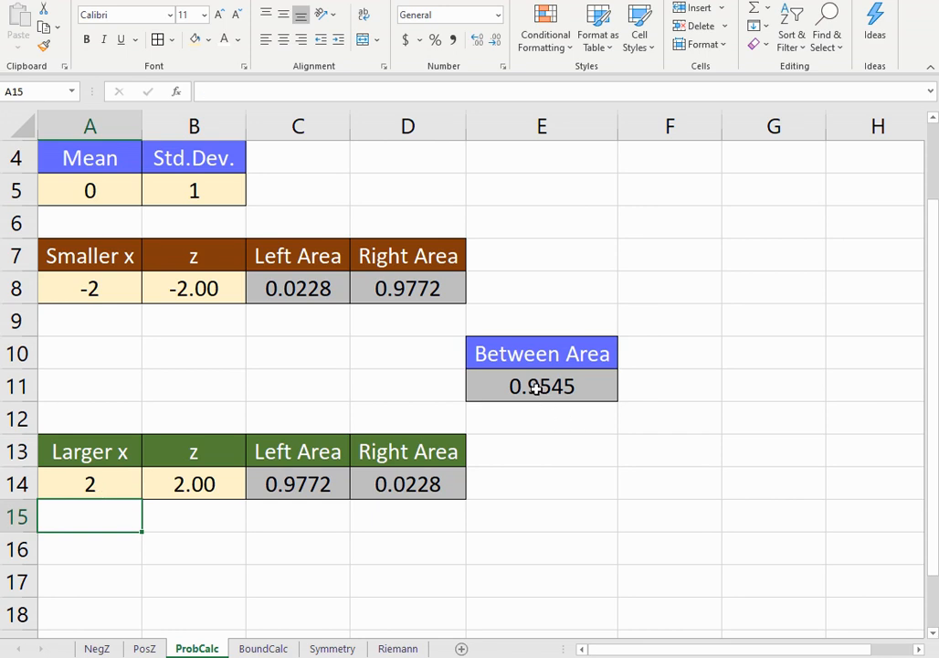
{"action": "left_click", "coordinate": [541, 388]}
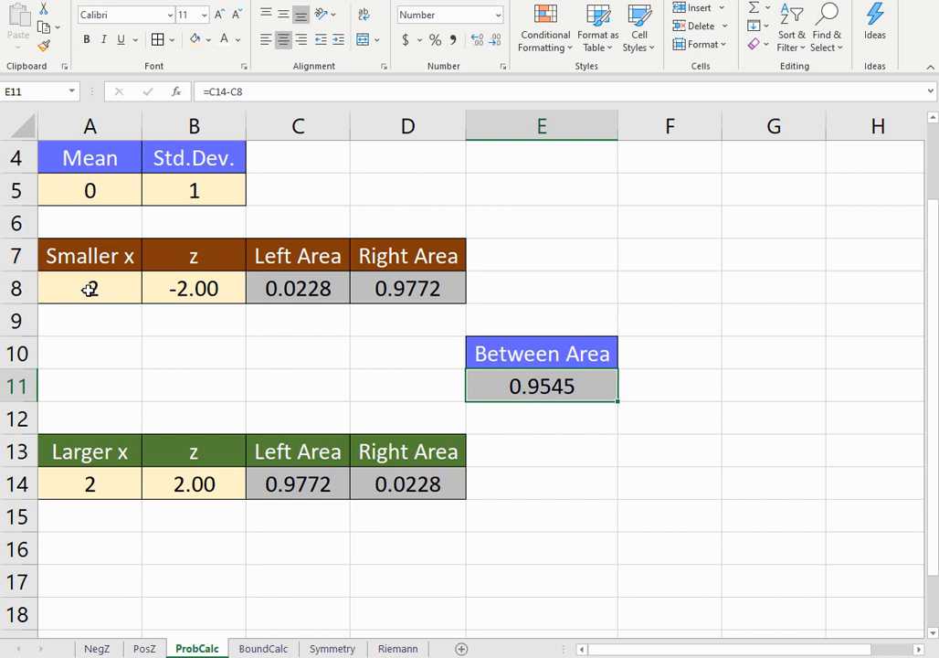
Step: Test x values -3 and 3, giving a between area of 0.9973
{"action": "type", "text": "-3"}
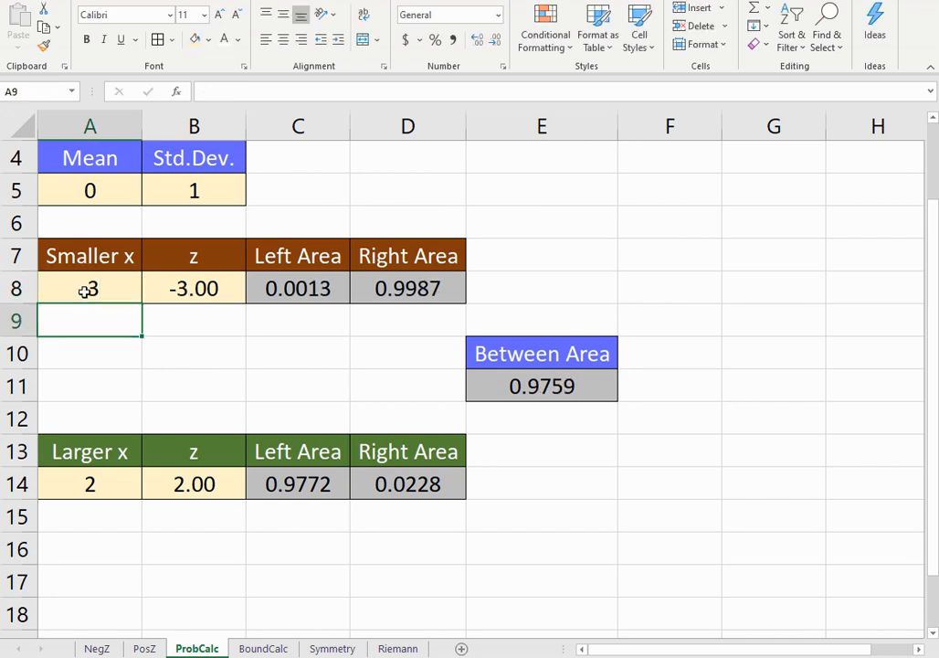
{"action": "left_click", "coordinate": [87, 483]}
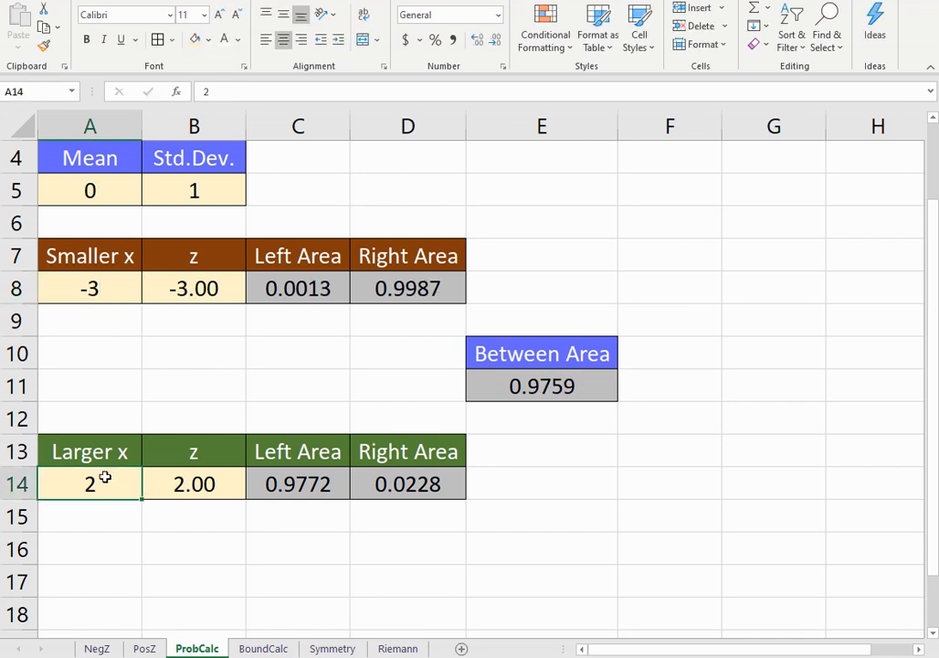
{"action": "type", "text": "3"}
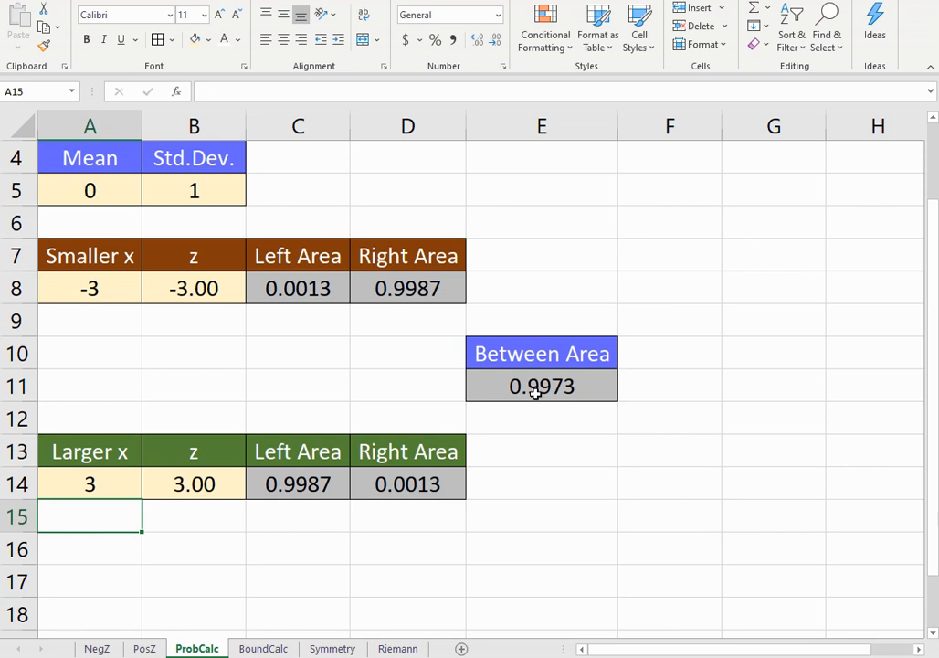
{"action": "mouse_move", "coordinate": [525, 534]}
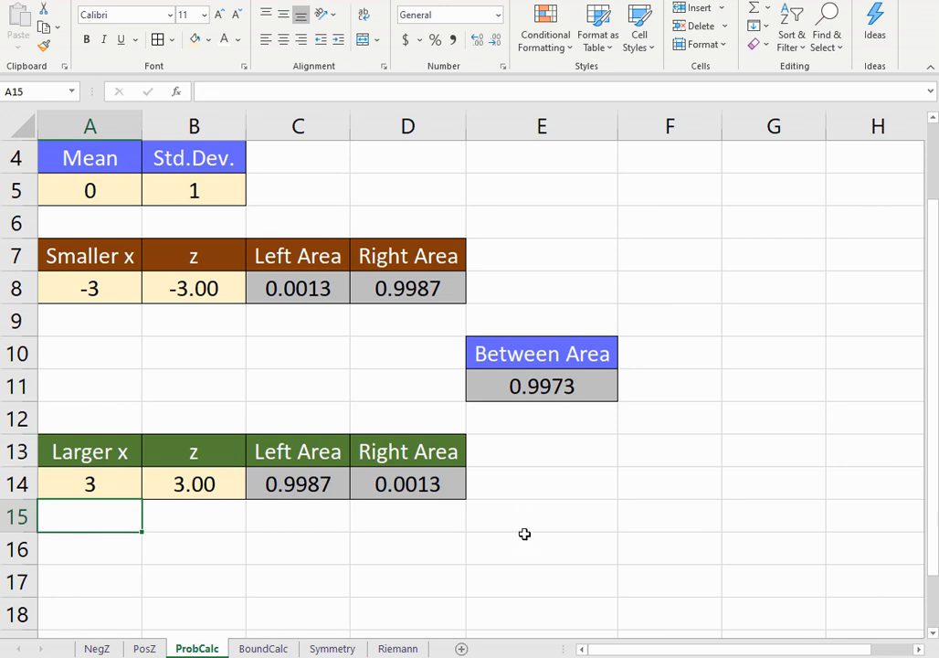
{"action": "mouse_move", "coordinate": [132, 380]}
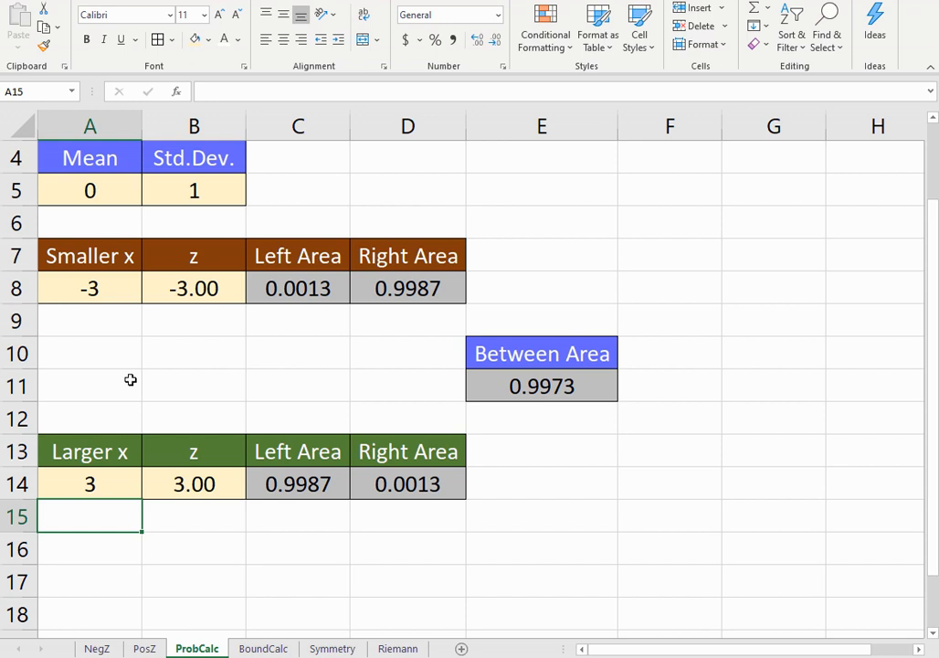
{"action": "mouse_move", "coordinate": [136, 446]}
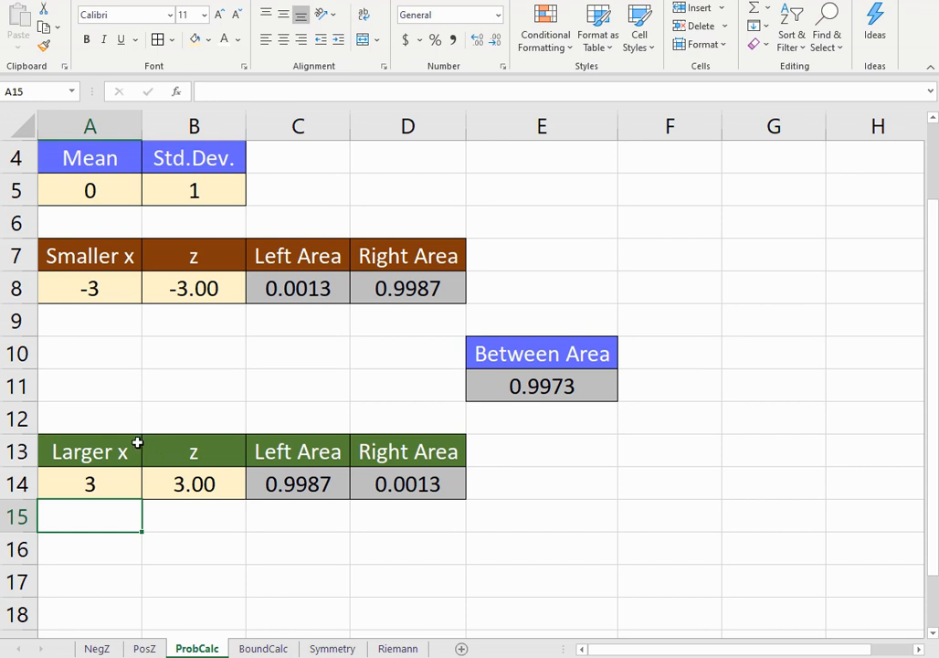
{"action": "mouse_move", "coordinate": [146, 475]}
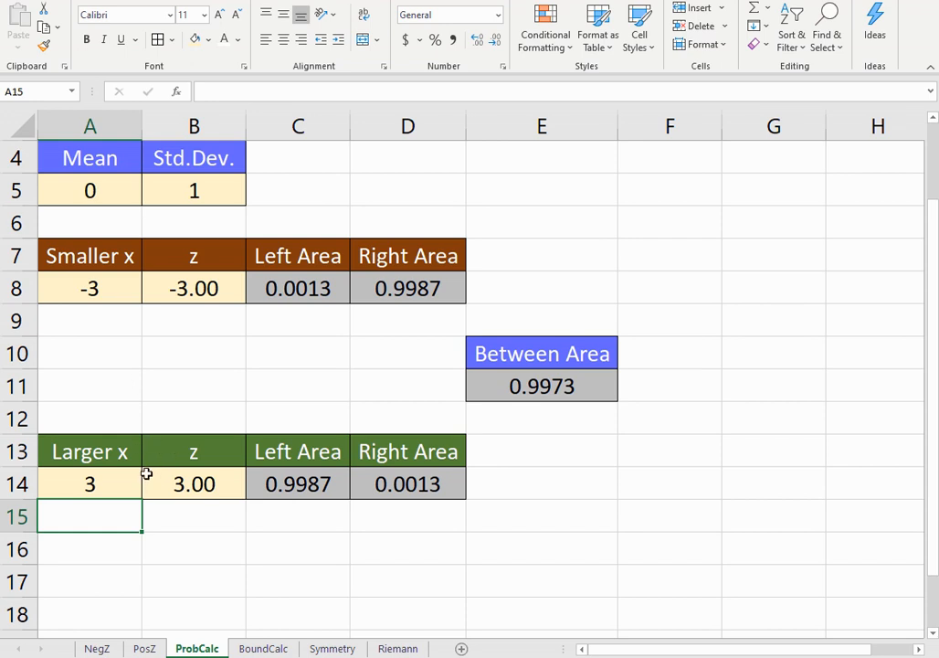
Step: Set the mean in A5 to 100 for the IQ distribution
{"action": "left_click", "coordinate": [89, 190]}
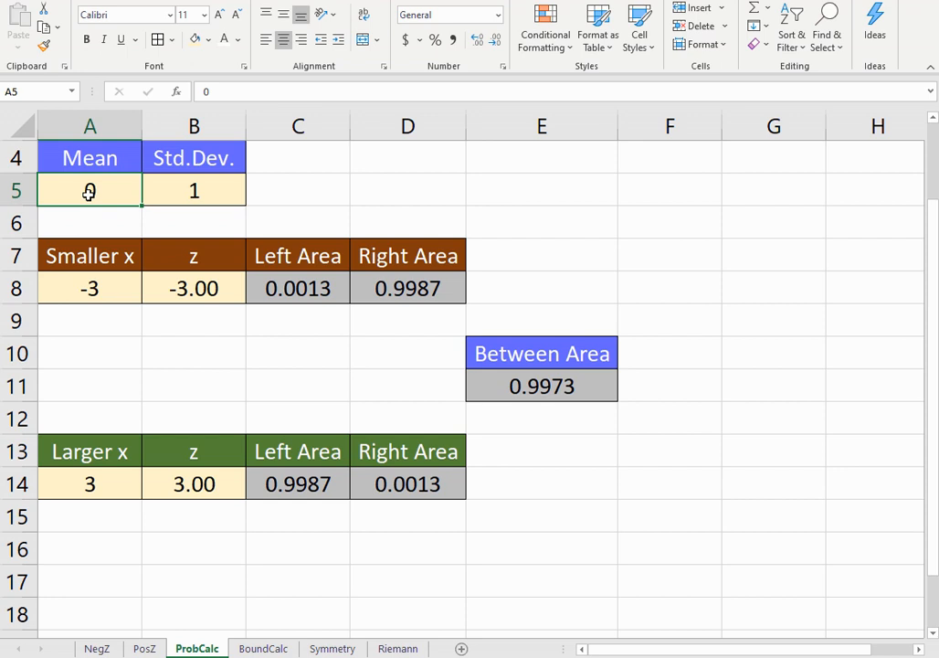
{"action": "type", "text": "100"}
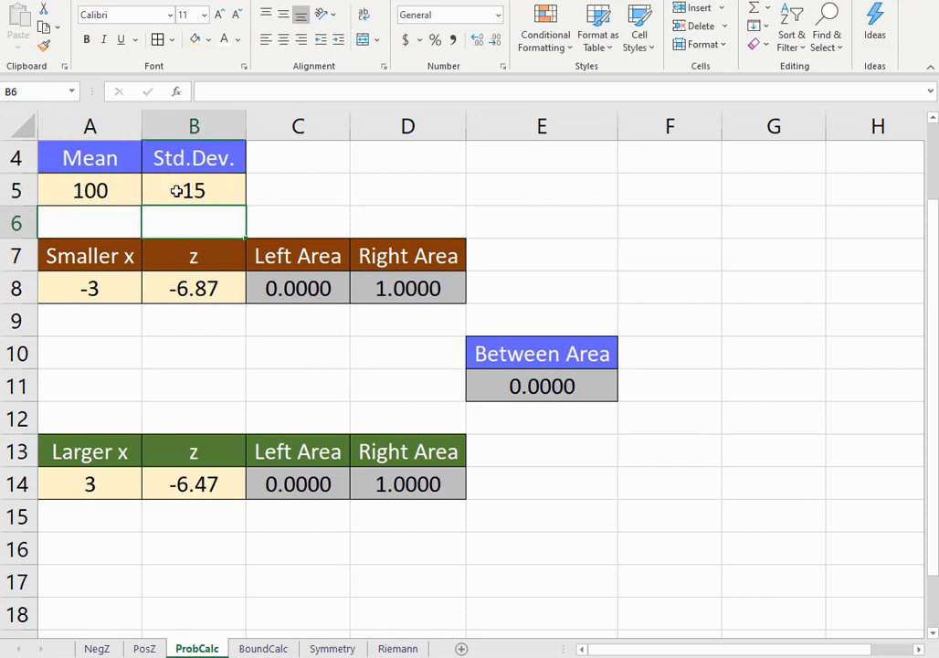
{"action": "left_click", "coordinate": [88, 289]}
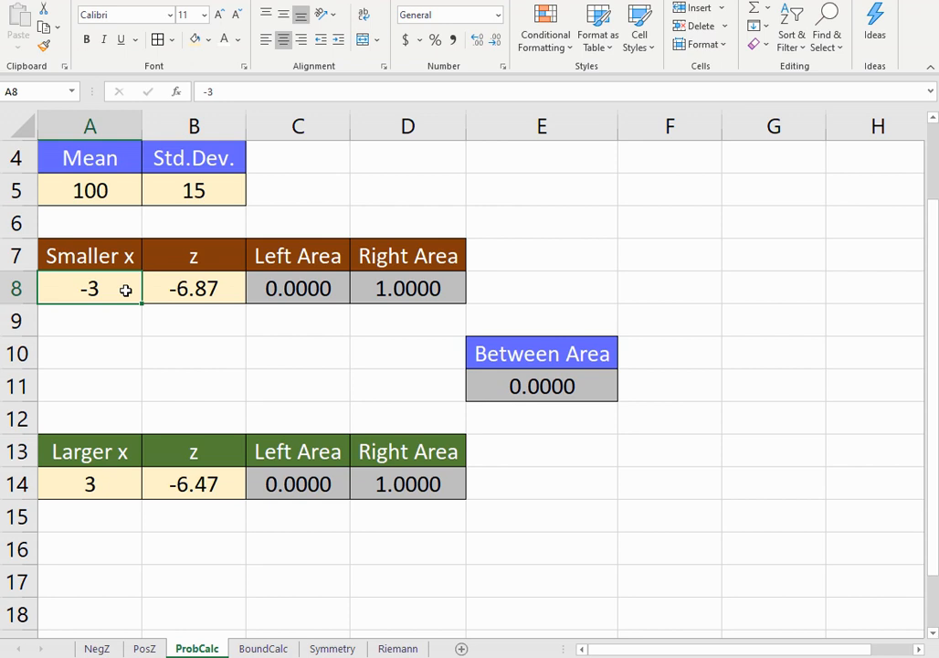
{"action": "mouse_move", "coordinate": [102, 190]}
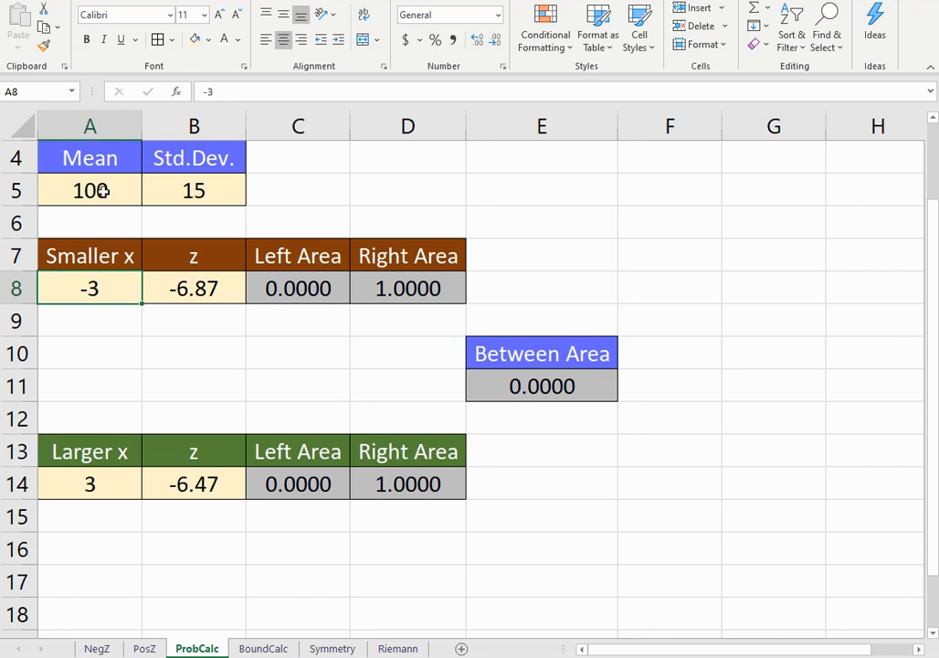
{"action": "mouse_move", "coordinate": [201, 194]}
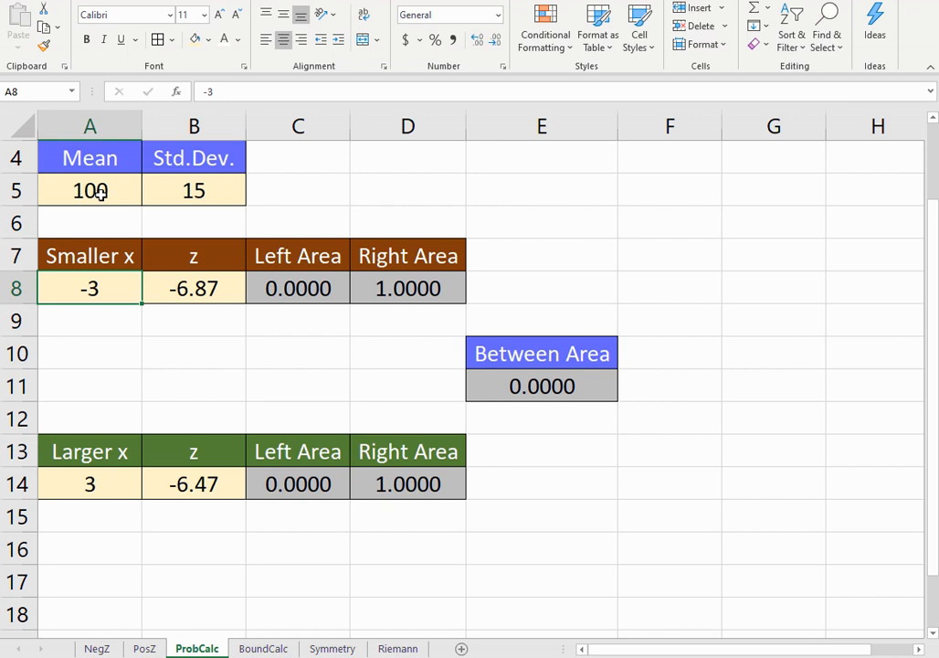
{"action": "mouse_move", "coordinate": [168, 197]}
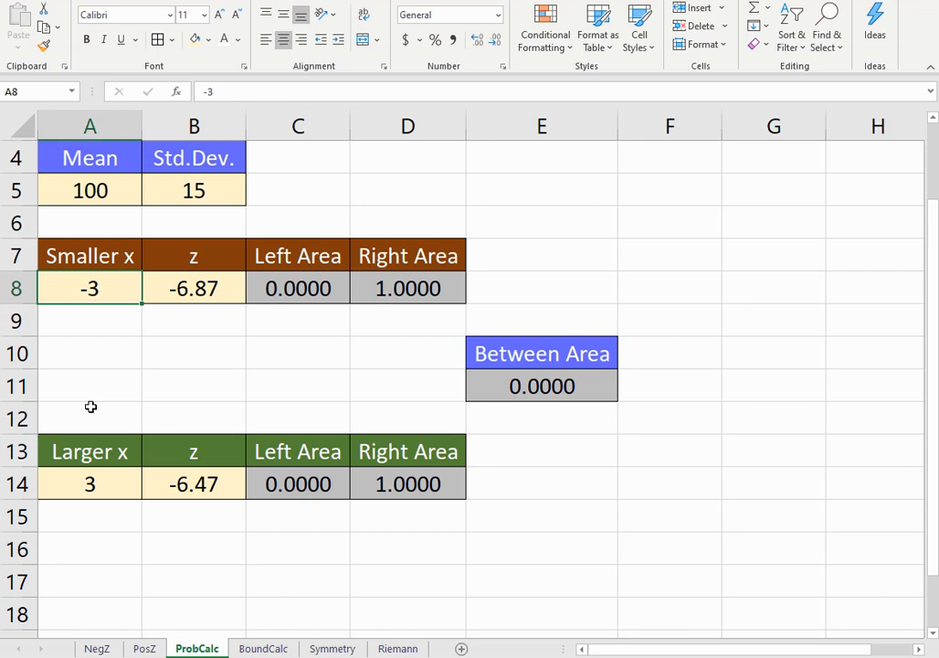
{"action": "mouse_move", "coordinate": [106, 416]}
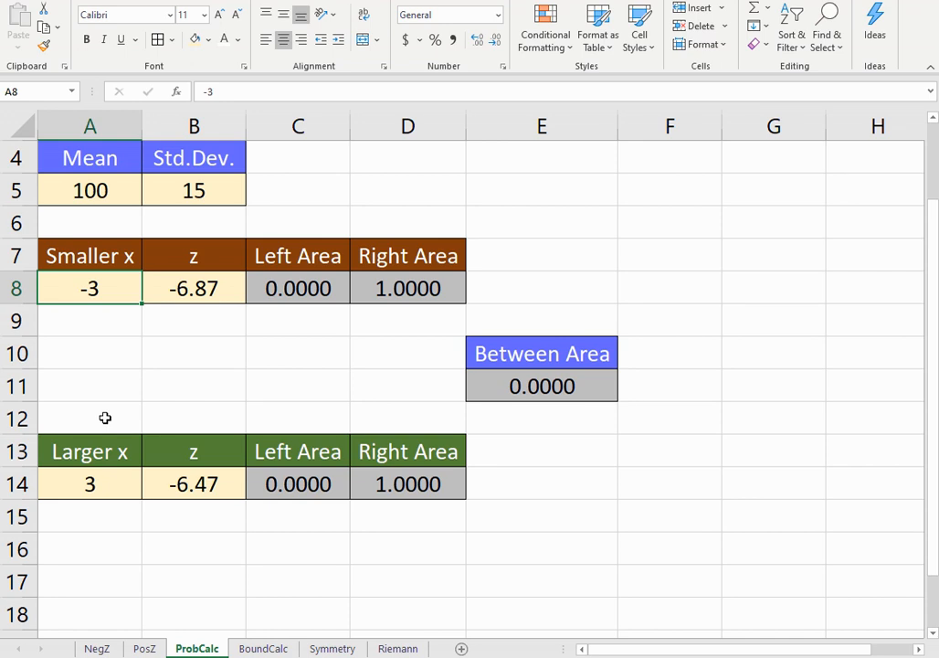
Step: Make the smaller x 67 and review its left- and right-area formulas (0.0139, 0.9861)
{"action": "type", "text": "67"}
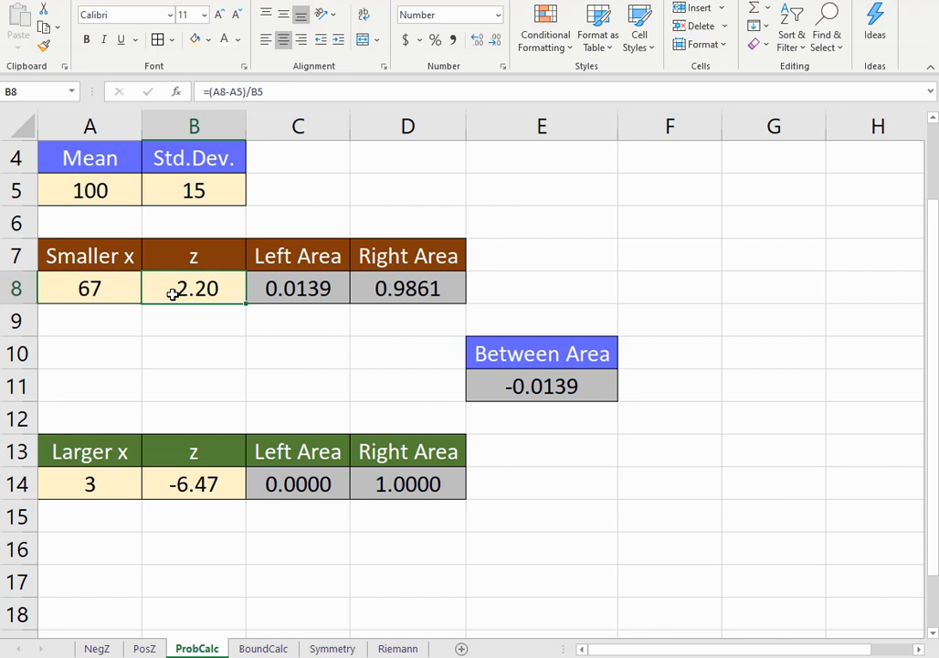
{"action": "mouse_move", "coordinate": [219, 294]}
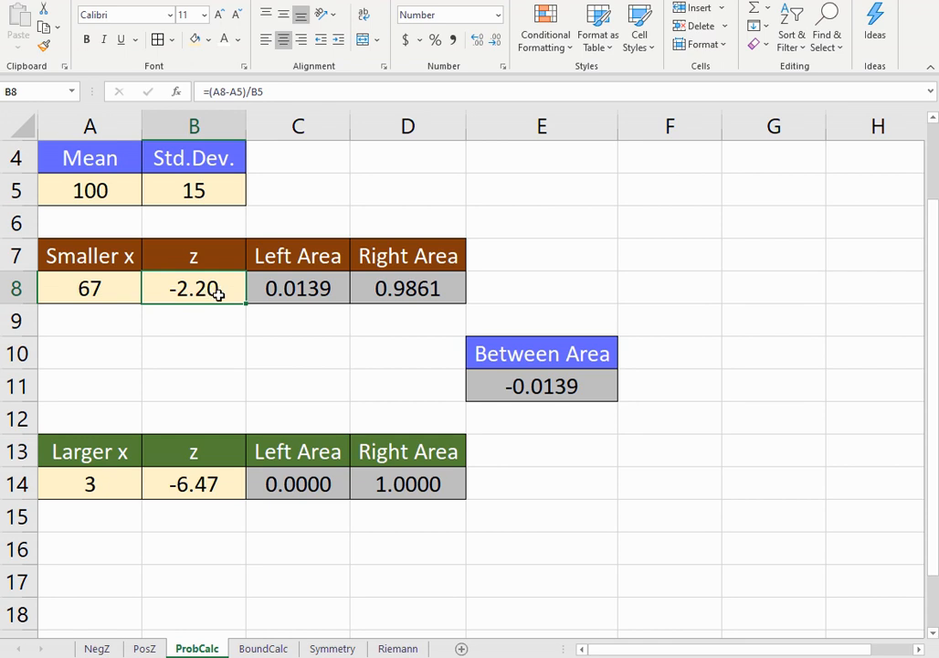
{"action": "left_click", "coordinate": [296, 289]}
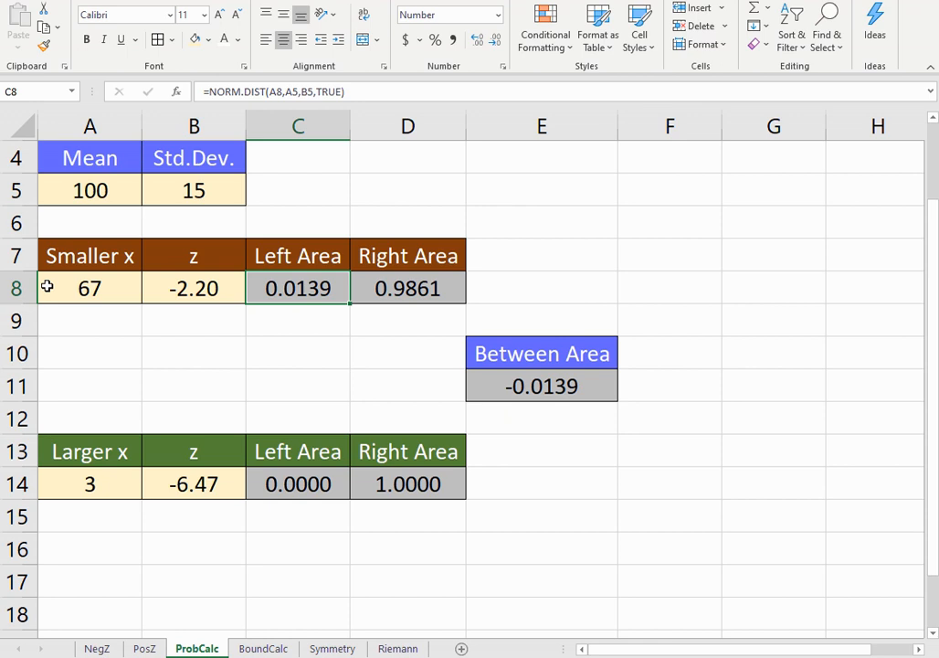
{"action": "mouse_move", "coordinate": [342, 307]}
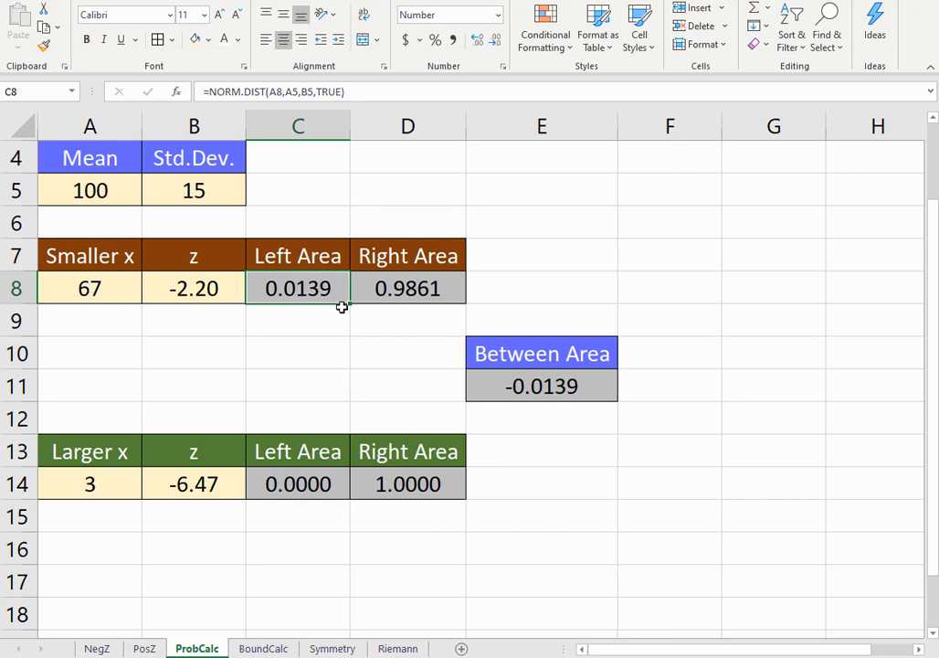
{"action": "mouse_move", "coordinate": [74, 289]}
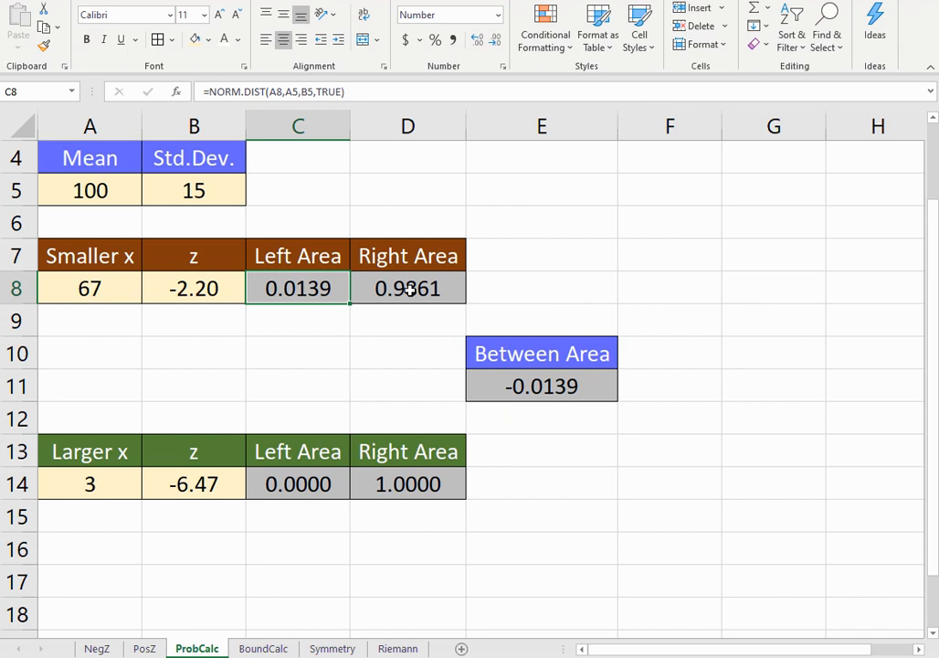
{"action": "left_click", "coordinate": [407, 289]}
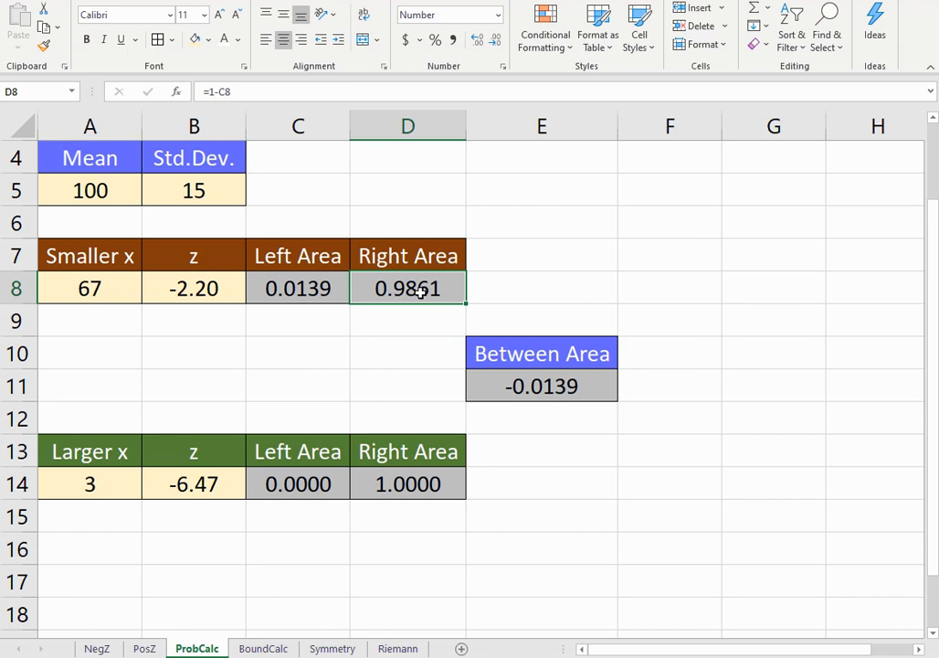
{"action": "mouse_move", "coordinate": [88, 482]}
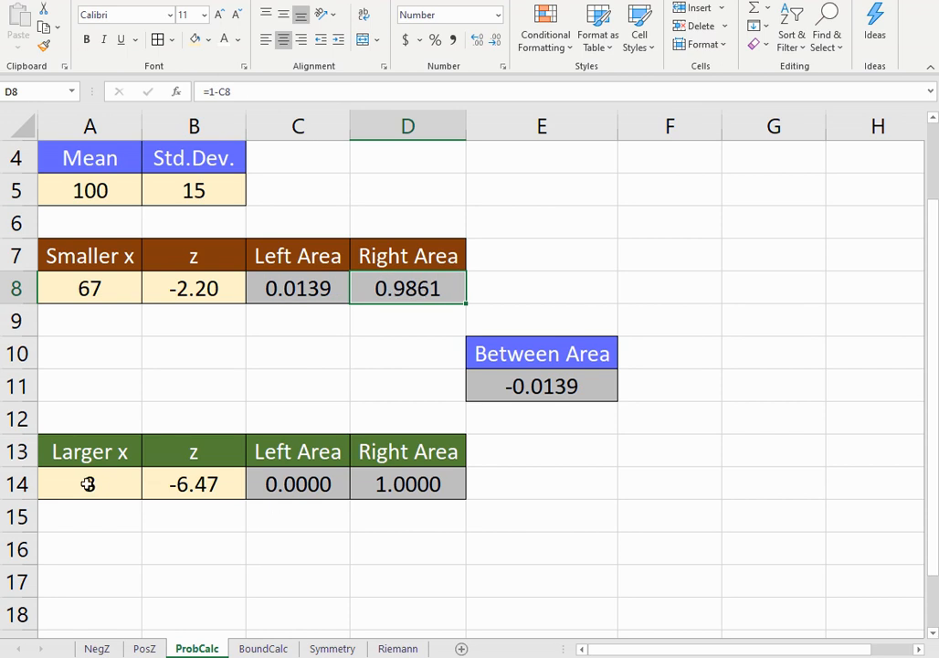
Step: Make the larger x 147 and review its NORM.DIST left- and right-area formulas (0.9991, 0.0009)
{"action": "left_click", "coordinate": [87, 483]}
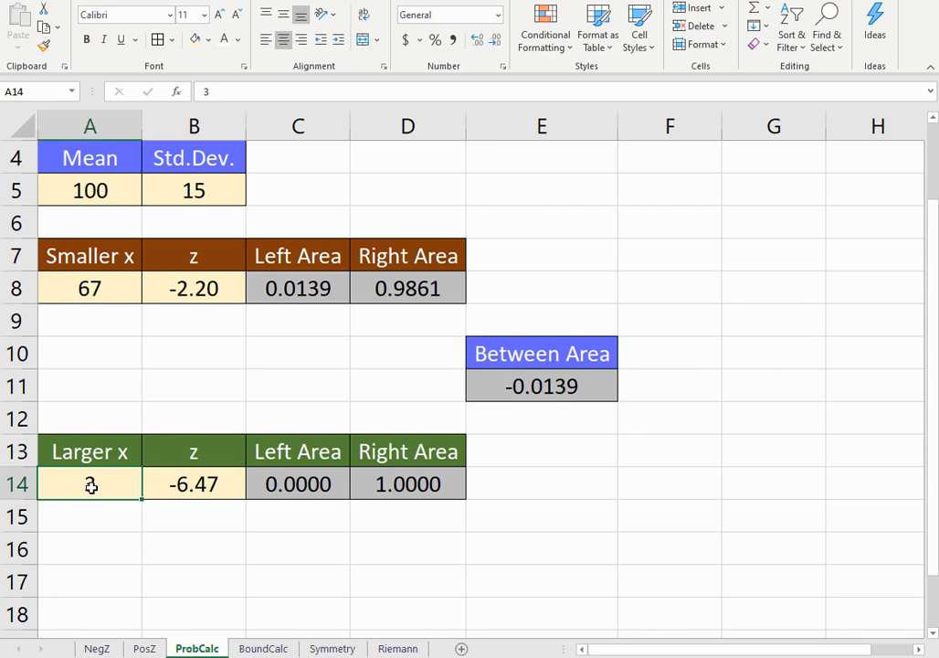
{"action": "type", "text": "142"}
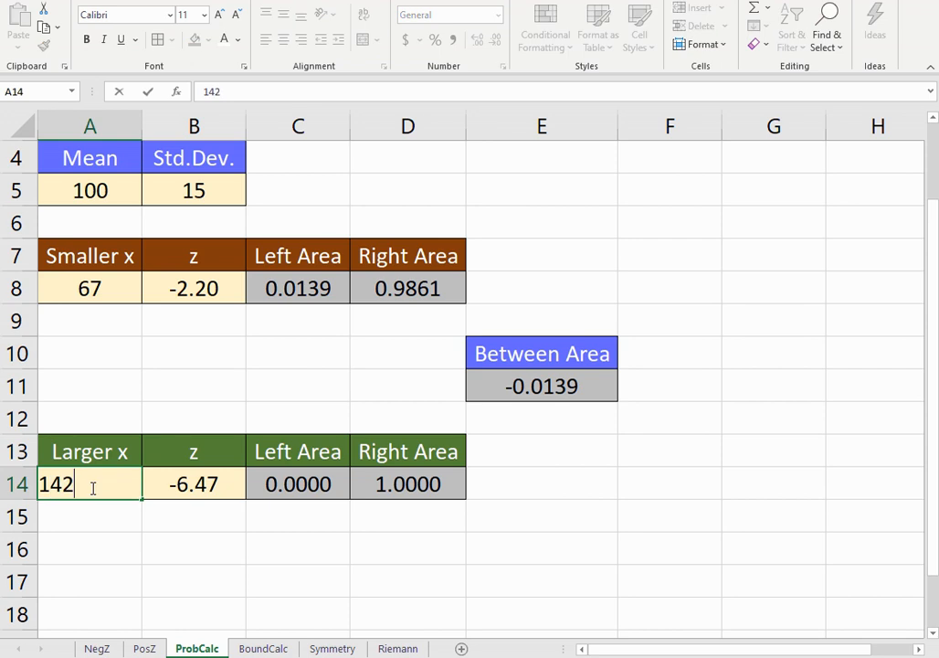
{"action": "type", "text": "147"}
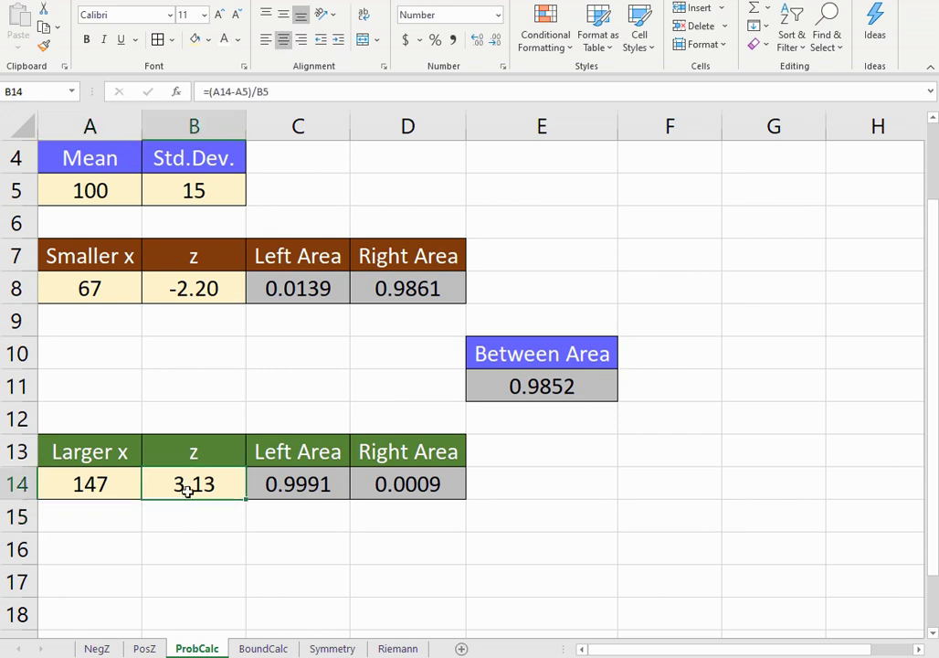
{"action": "mouse_move", "coordinate": [210, 486]}
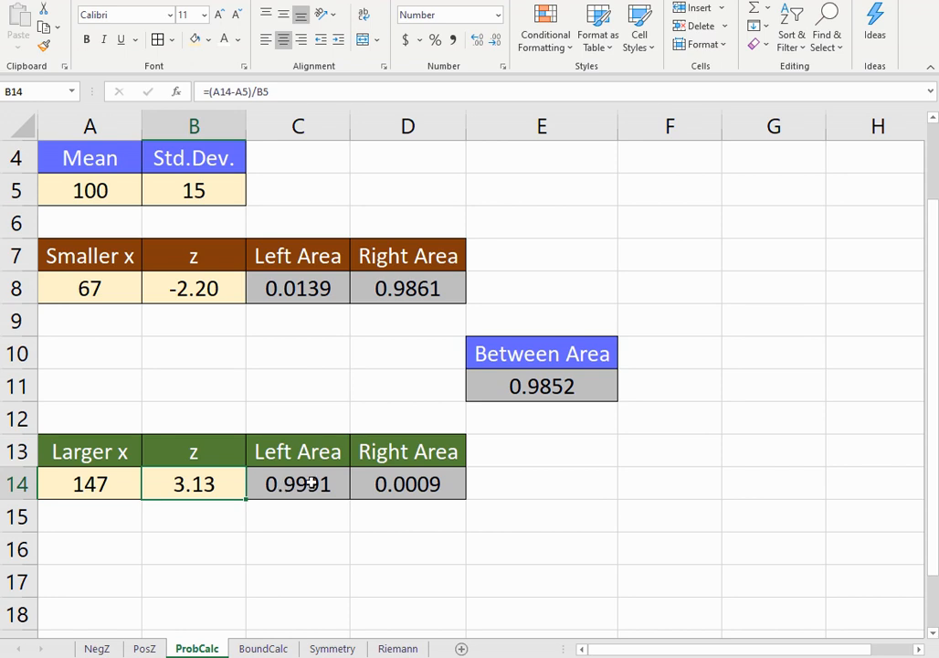
{"action": "left_click", "coordinate": [296, 484]}
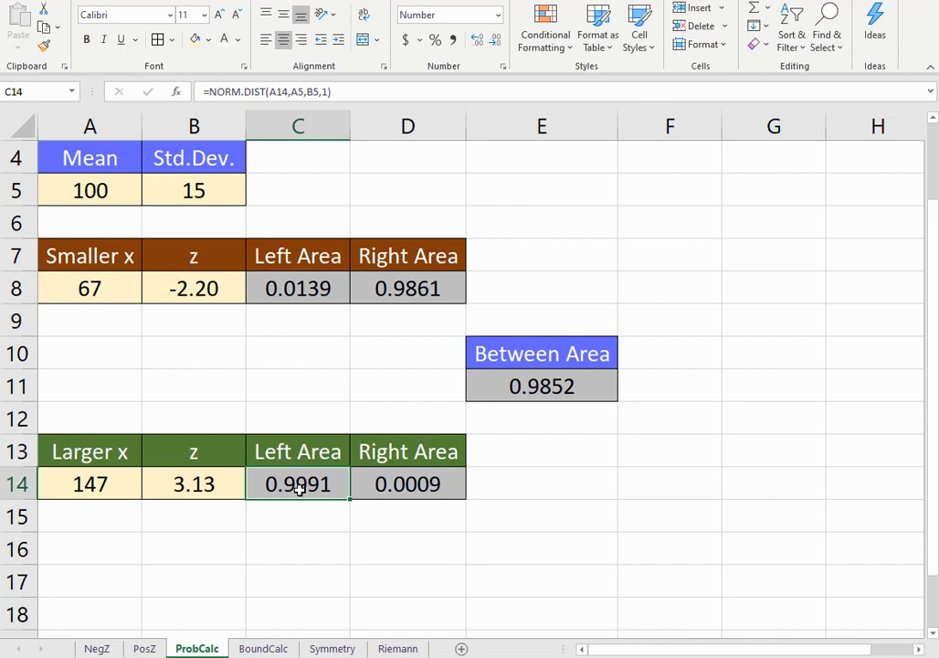
{"action": "left_click", "coordinate": [408, 483]}
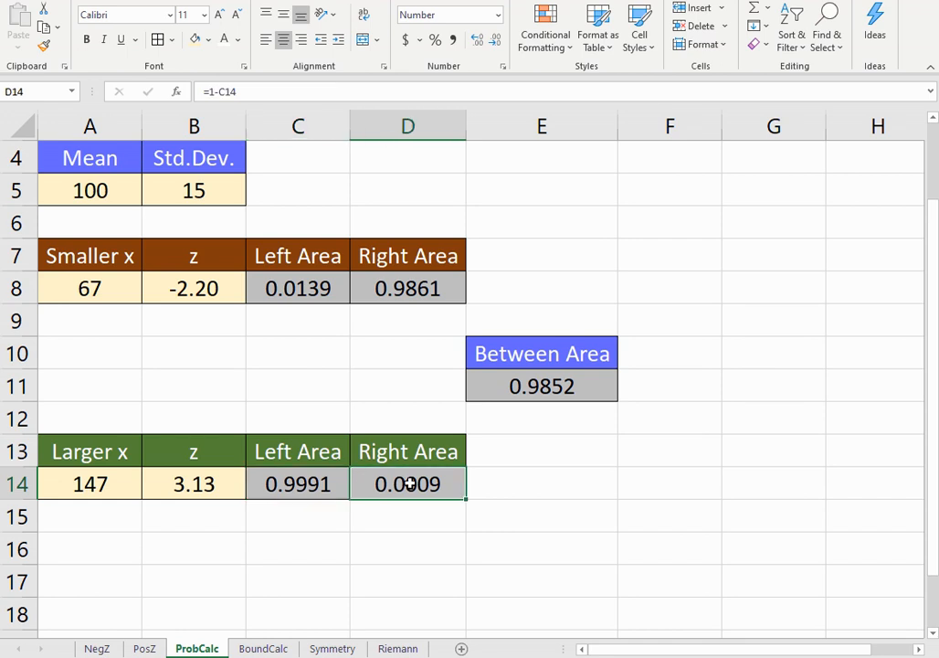
{"action": "mouse_move", "coordinate": [127, 497]}
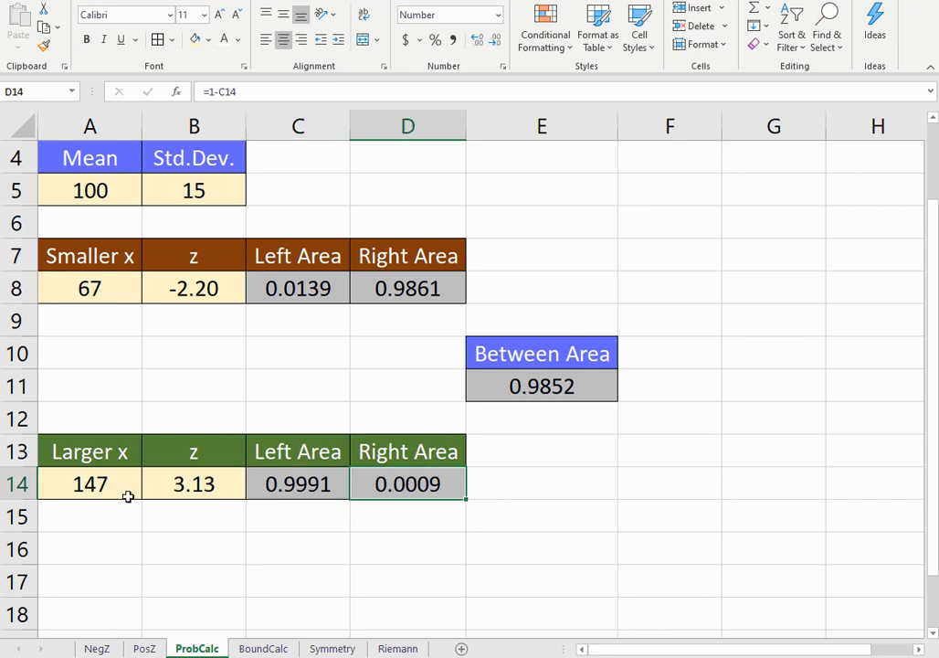
{"action": "mouse_move", "coordinate": [305, 559]}
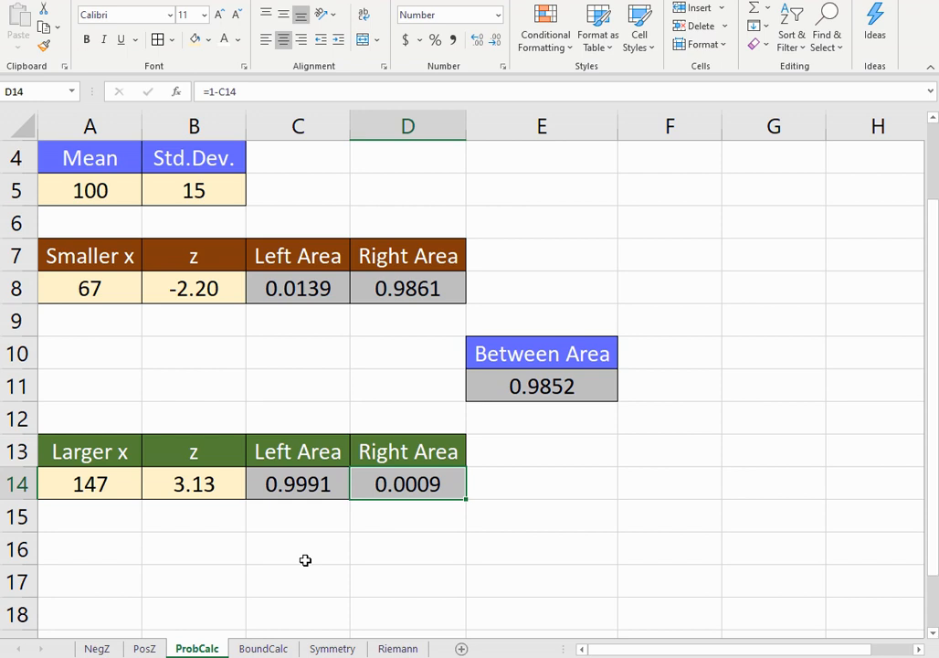
{"action": "mouse_move", "coordinate": [556, 393]}
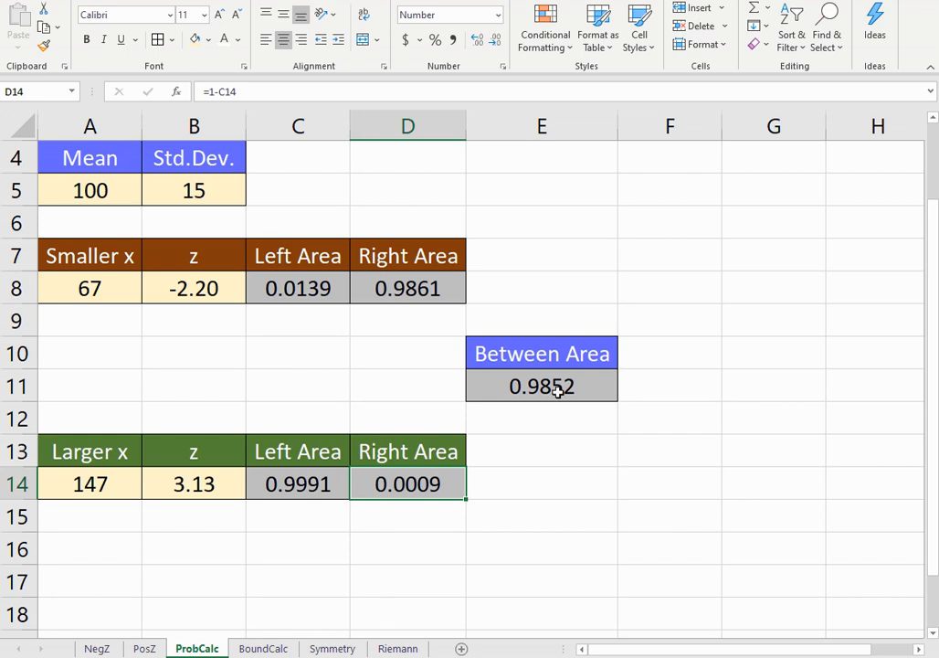
Step: Check the between-area formula =C14-C8 before and after entering x values 85 and 115
{"action": "left_click", "coordinate": [541, 387]}
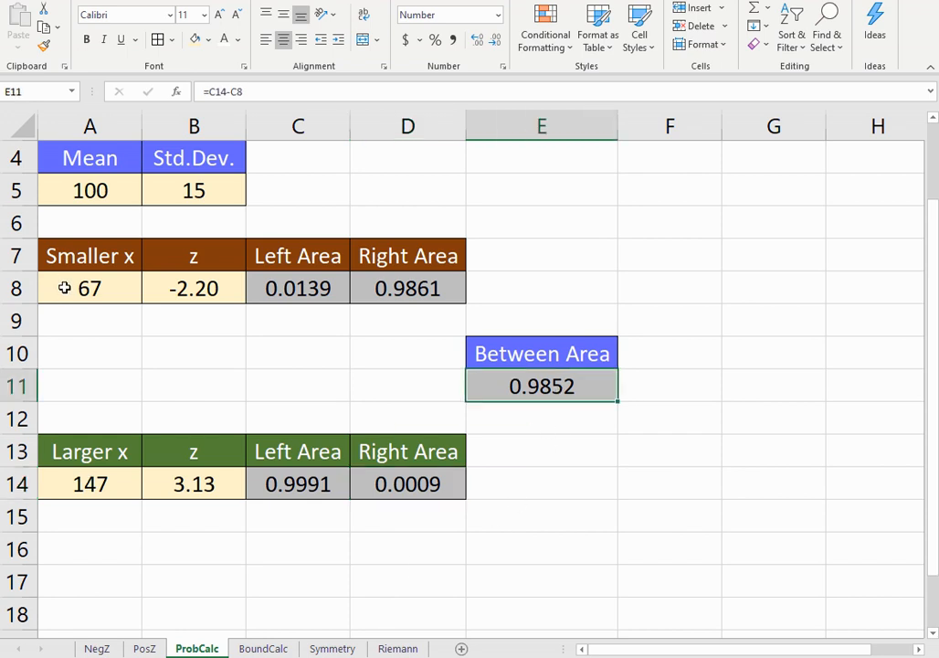
{"action": "left_click", "coordinate": [88, 289]}
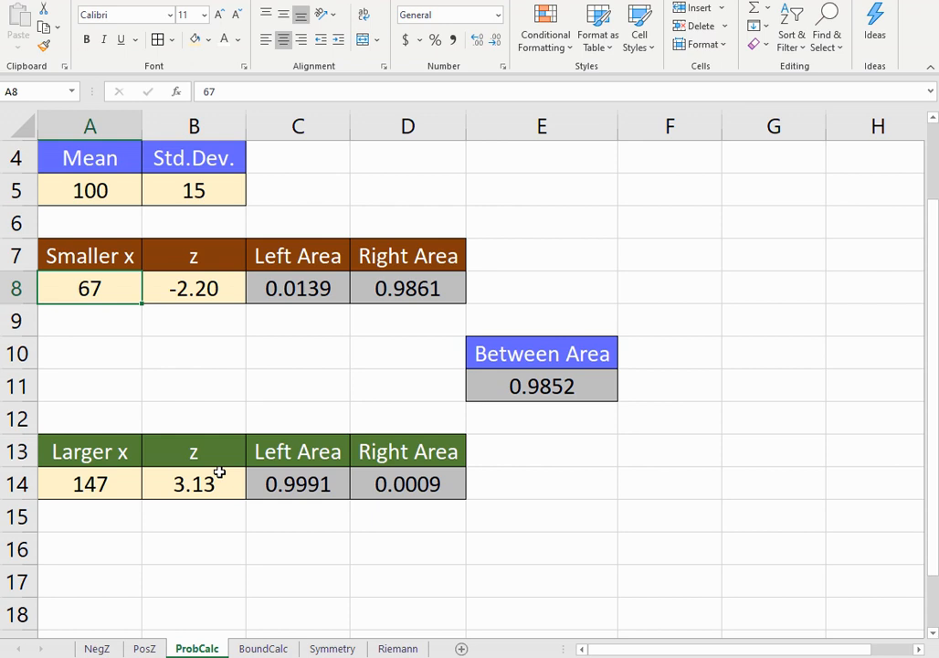
{"action": "mouse_move", "coordinate": [133, 344]}
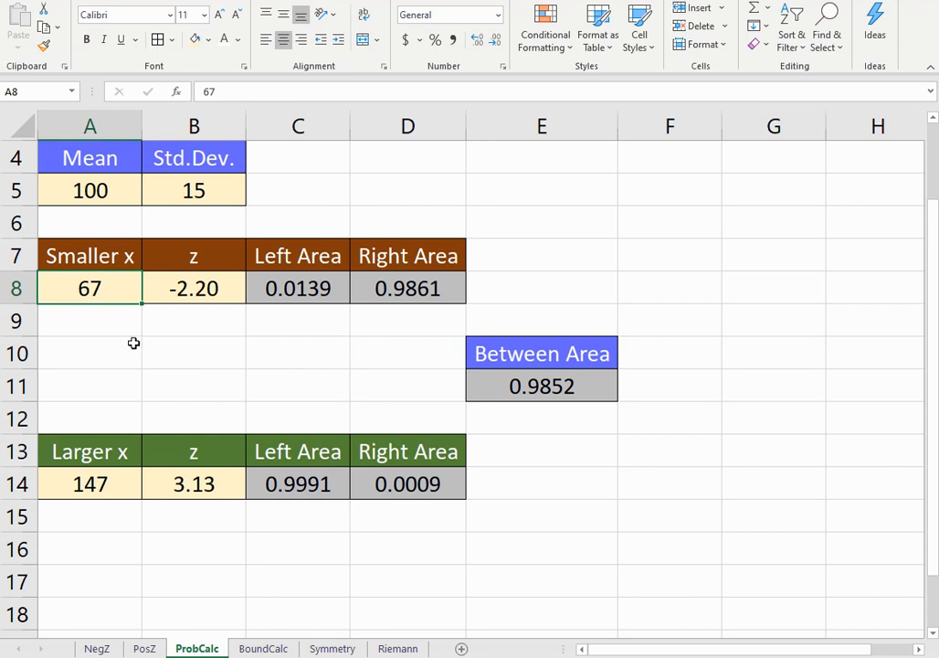
{"action": "mouse_move", "coordinate": [124, 384]}
{"action": "type", "text": "85"}
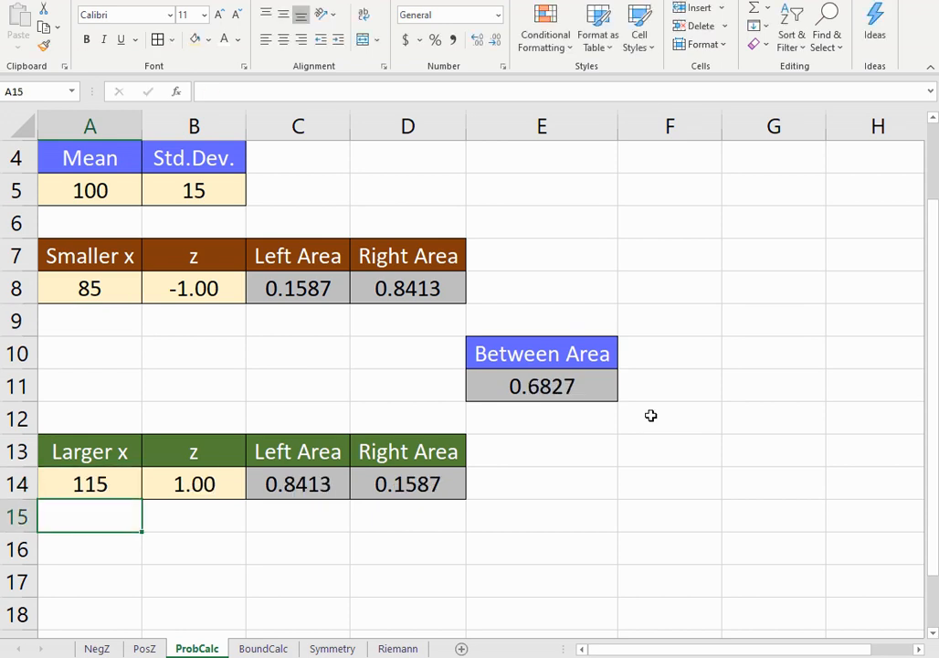
{"action": "left_click", "coordinate": [541, 385]}
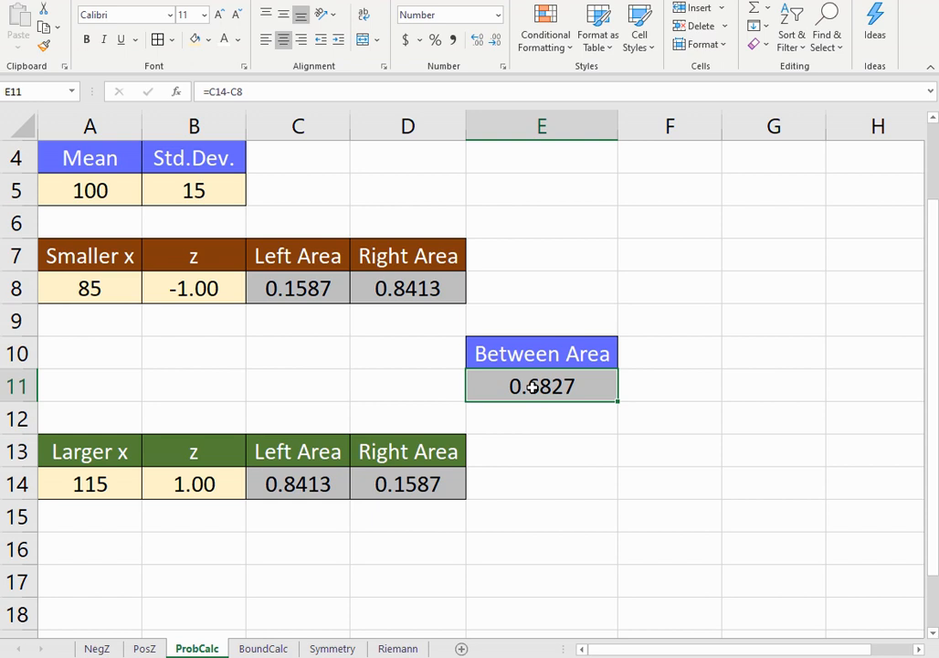
{"action": "mouse_move", "coordinate": [731, 553]}
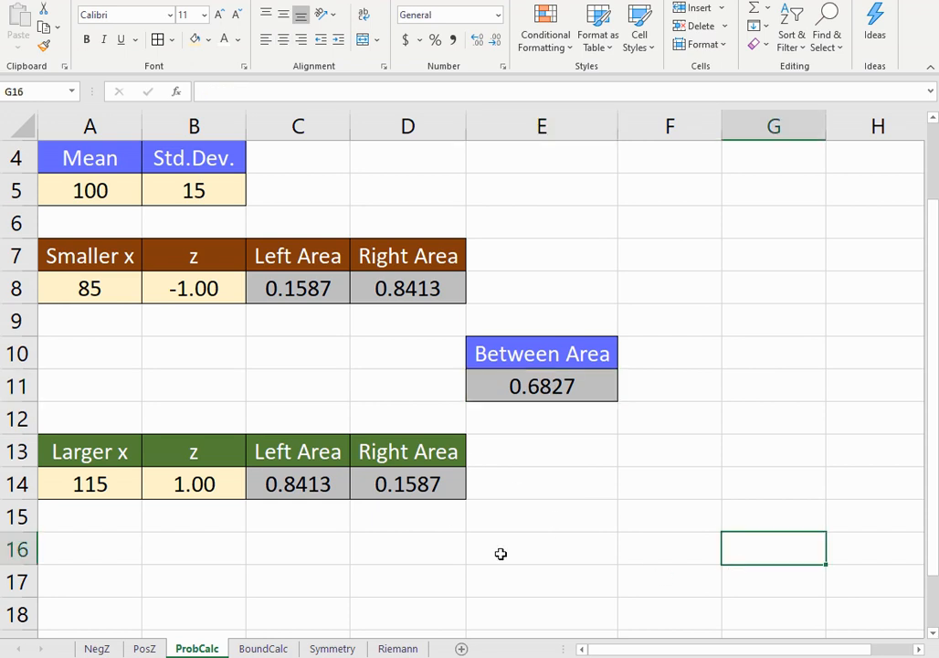
{"action": "mouse_move", "coordinate": [358, 562]}
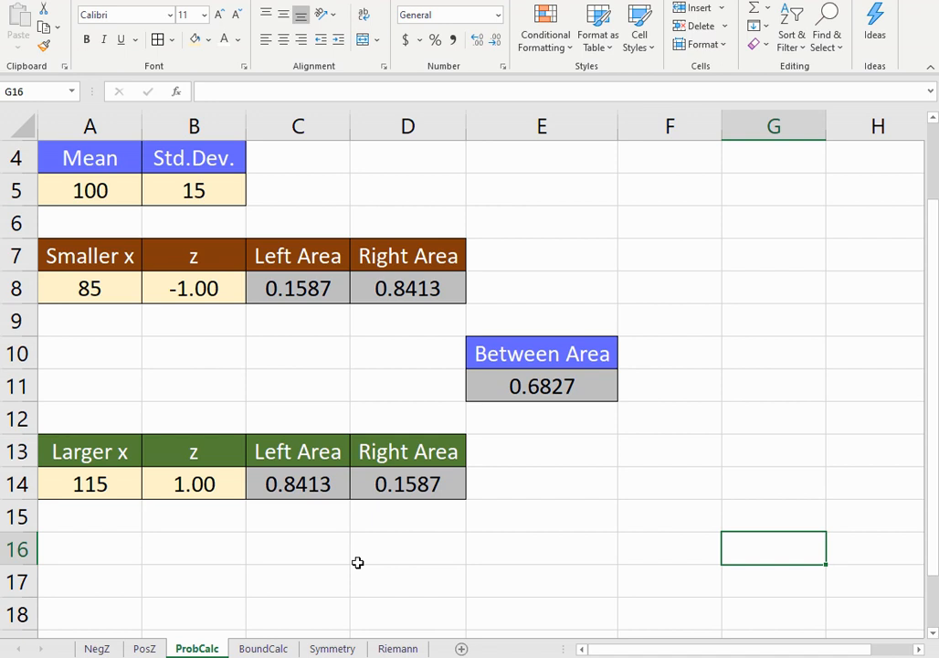
{"action": "mouse_move", "coordinate": [765, 614]}
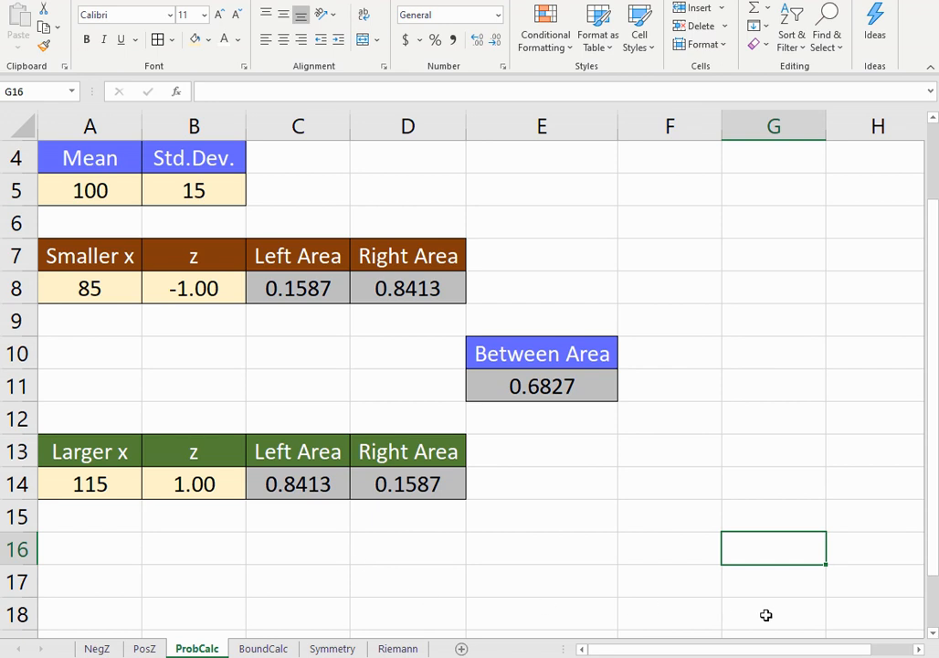